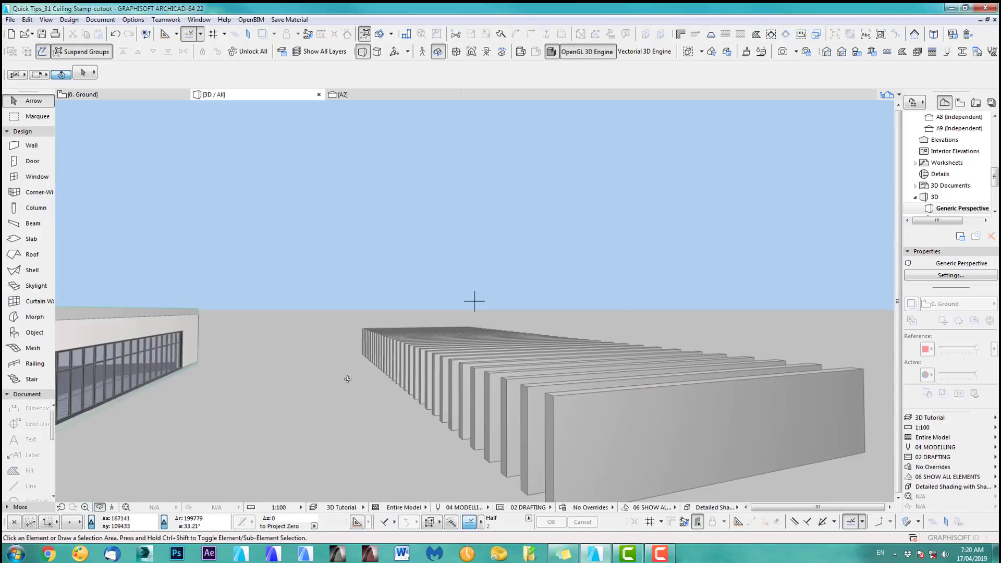
Check the wall's 3000 height in Wall Selection Settings and confirm with OK
{"action": "left_click_drag", "start_coordinate": [475, 301], "coordinate": [613, 350]}
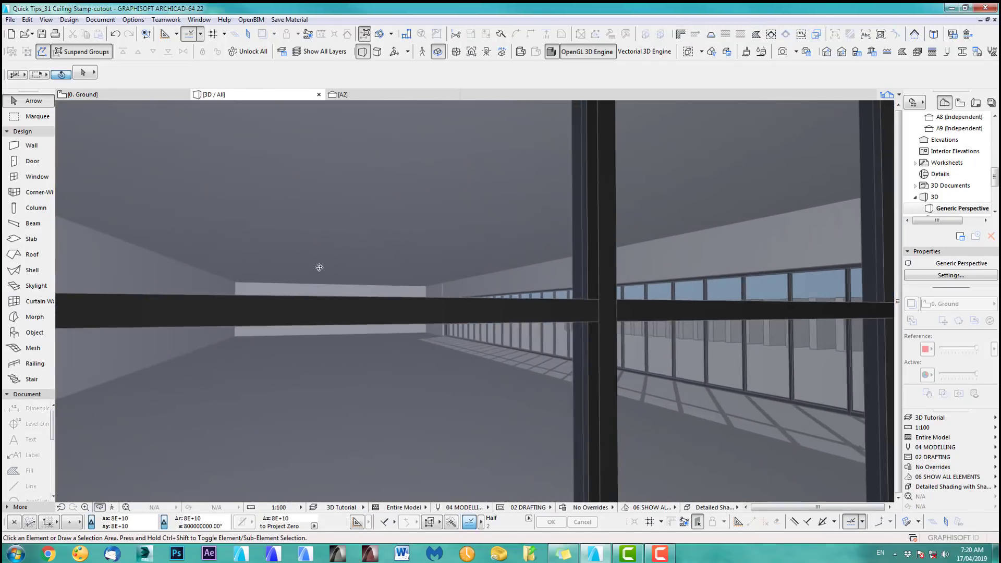
{"action": "left_click_drag", "start_coordinate": [319, 266], "coordinate": [389, 364]}
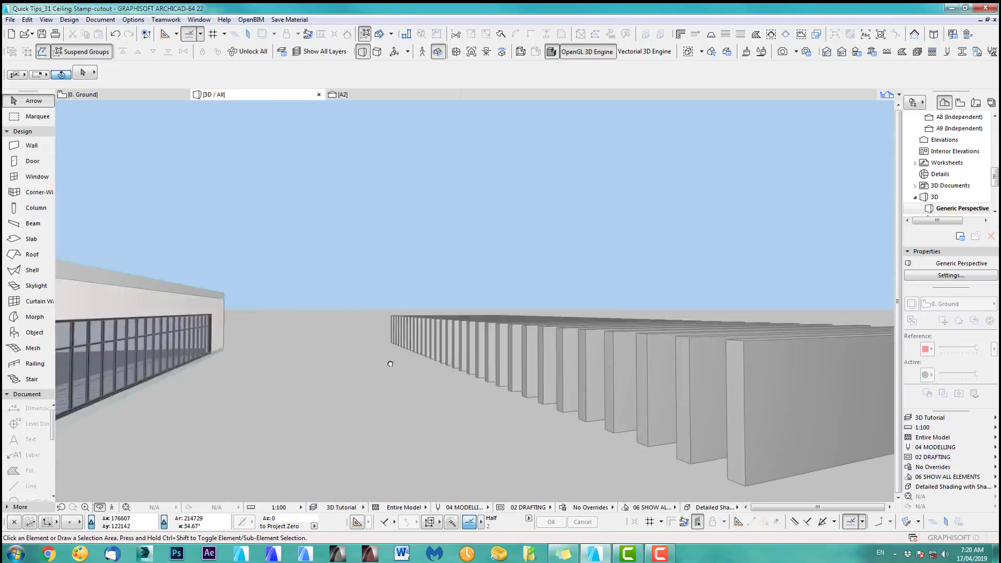
{"action": "left_click", "coordinate": [83, 94]}
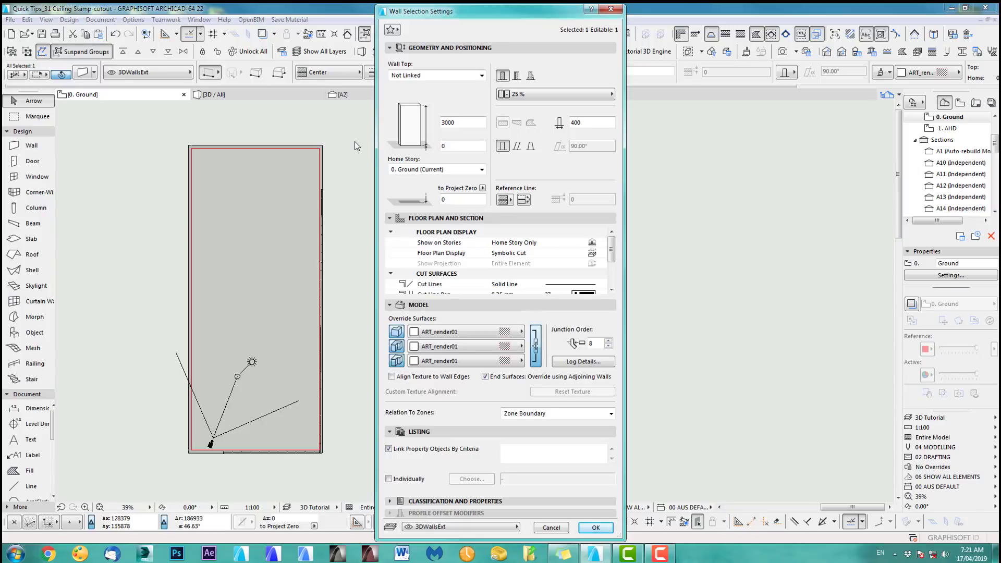
{"action": "left_click", "coordinate": [461, 122]}
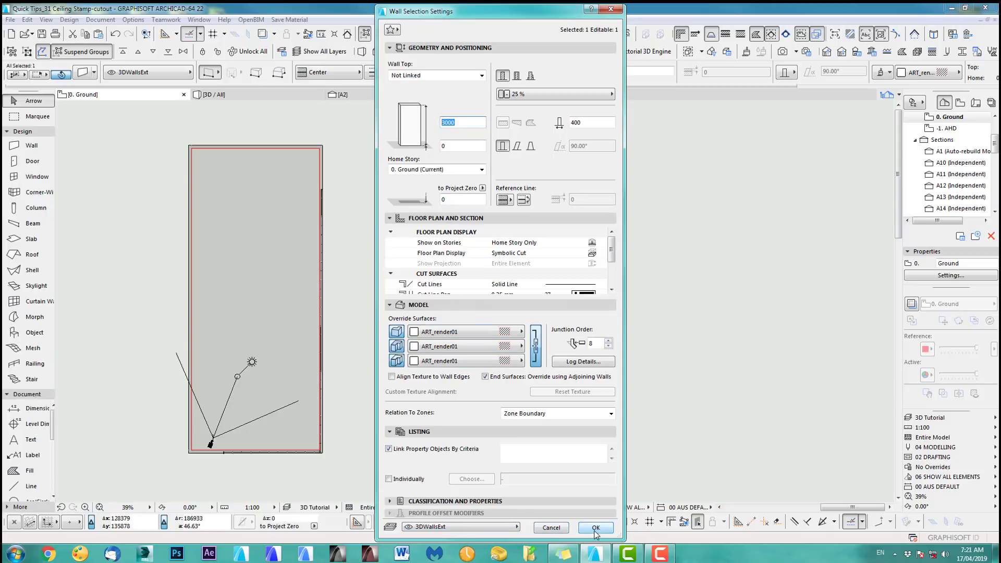
{"action": "left_click", "coordinate": [594, 527]}
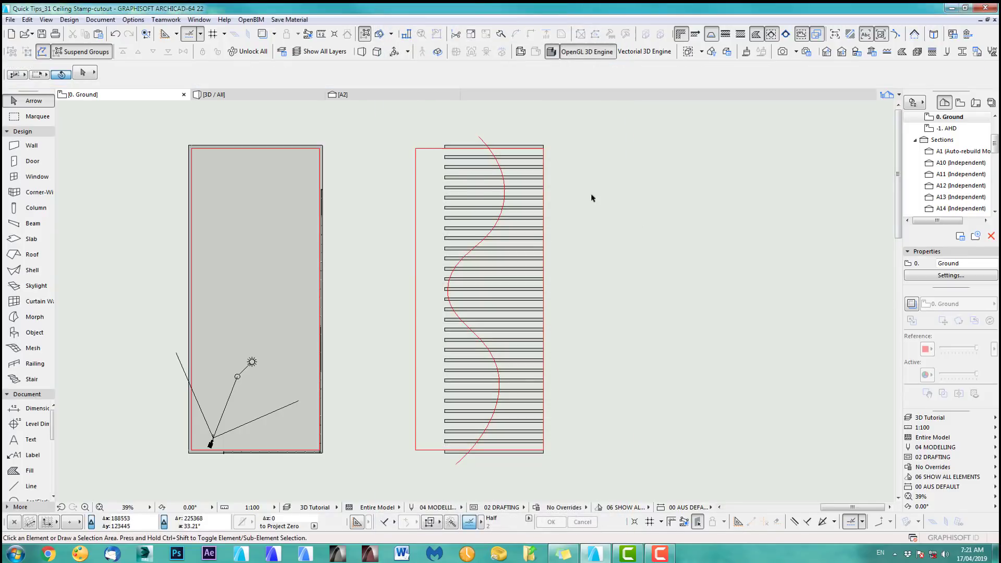
{"action": "mouse_move", "coordinate": [538, 257]}
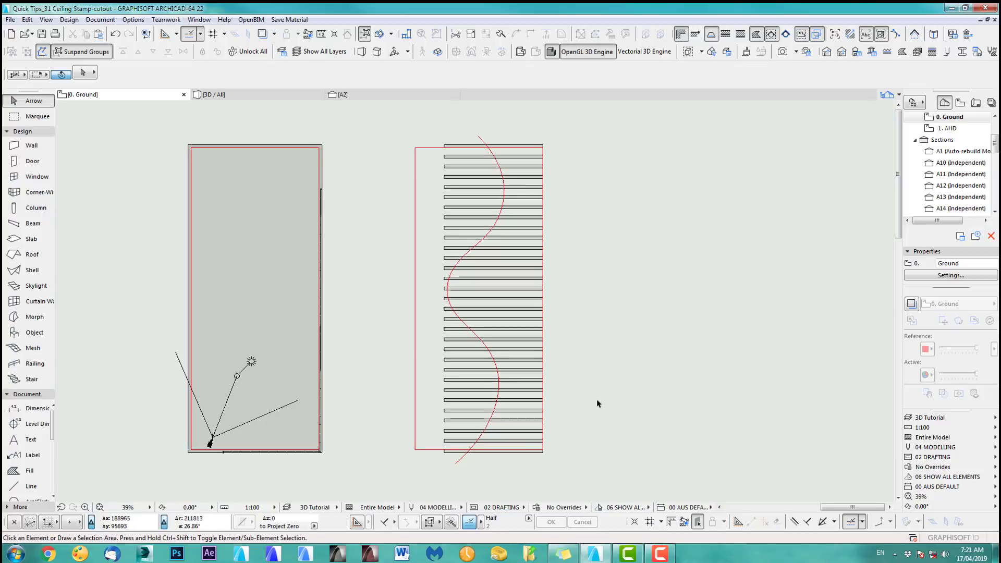
{"action": "mouse_move", "coordinate": [590, 279]}
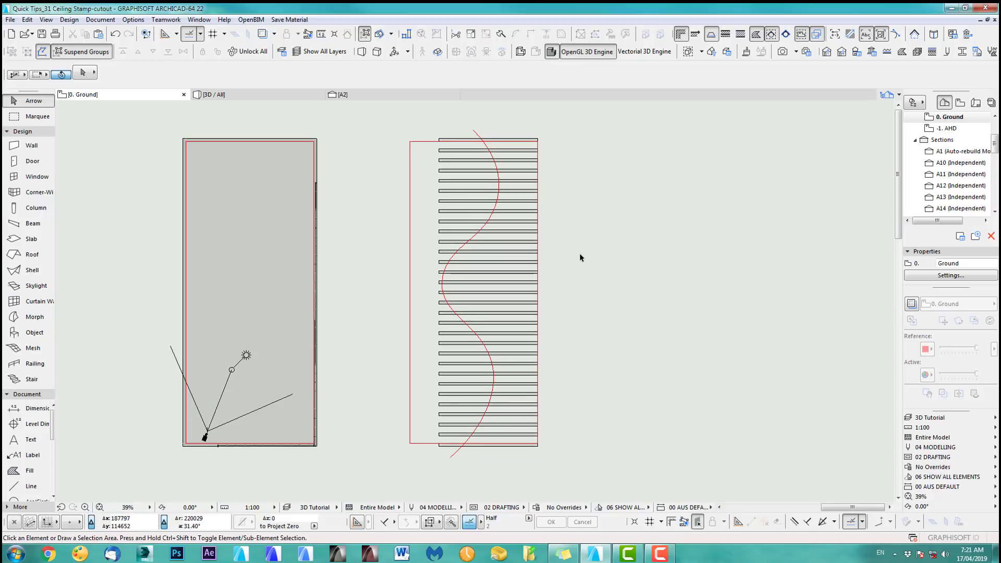
Draw rectangular fills in the slots between fins right of the wavy curve
{"action": "left_click", "coordinate": [29, 470]}
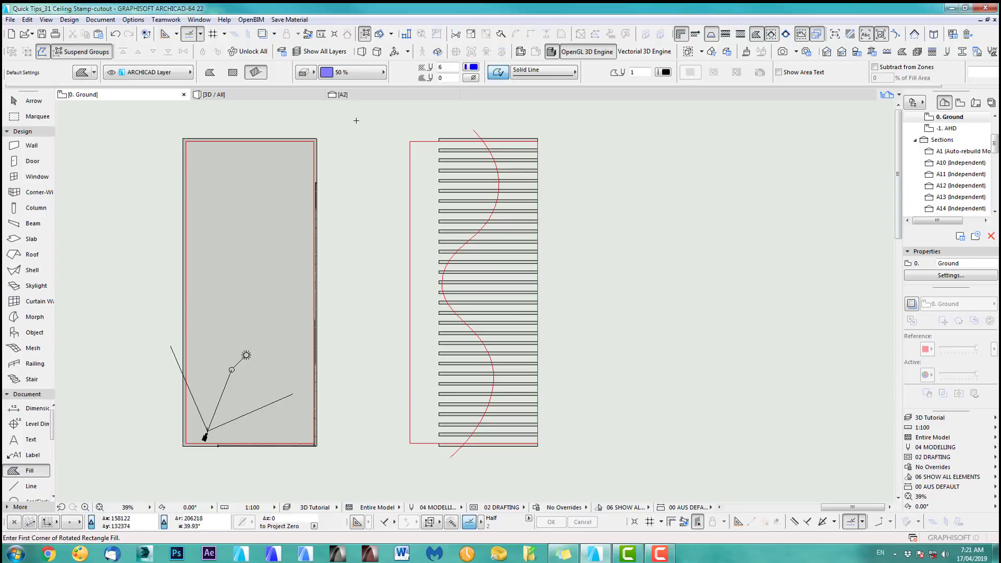
{"action": "mouse_move", "coordinate": [393, 120]}
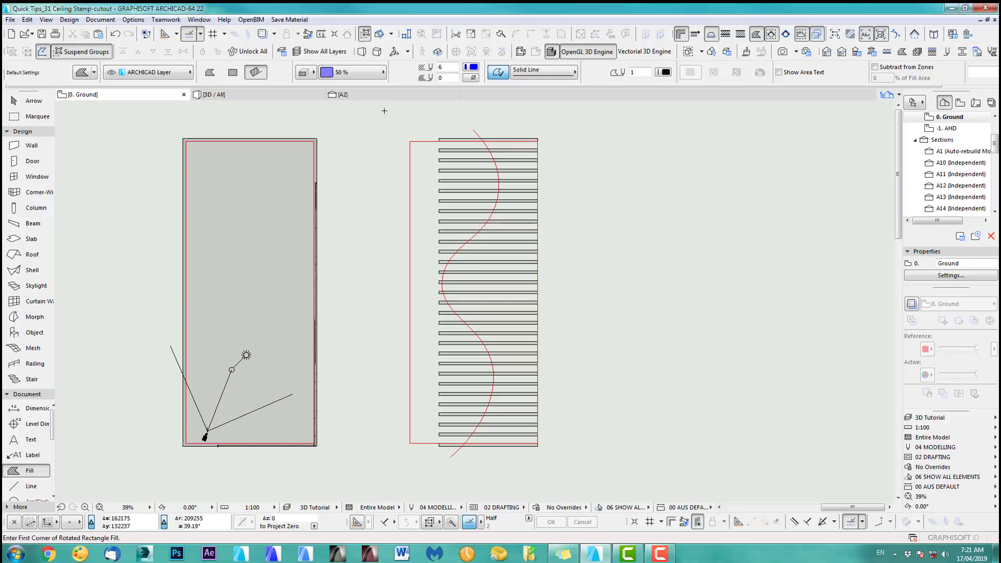
{"action": "mouse_move", "coordinate": [503, 127]}
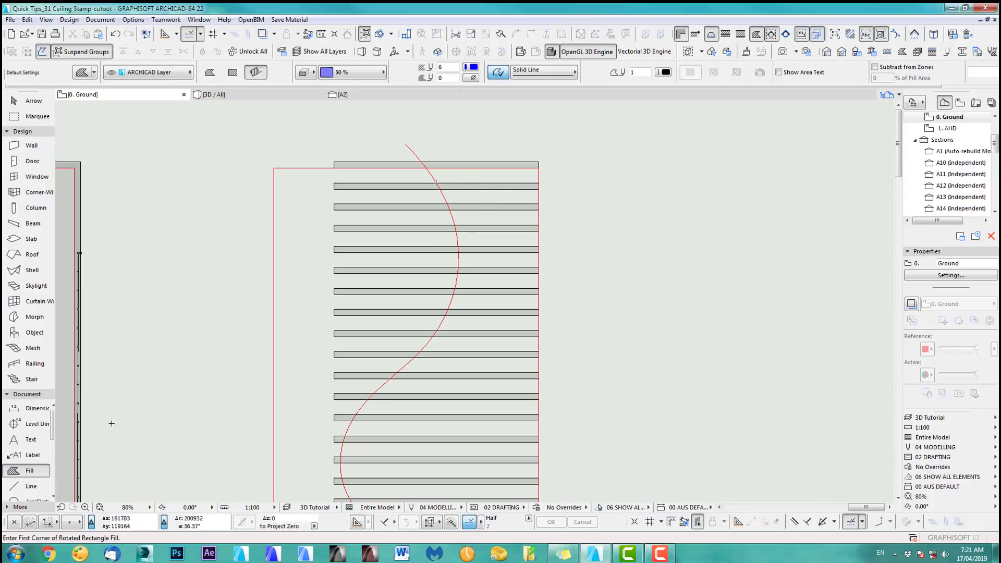
{"action": "mouse_move", "coordinate": [498, 175]}
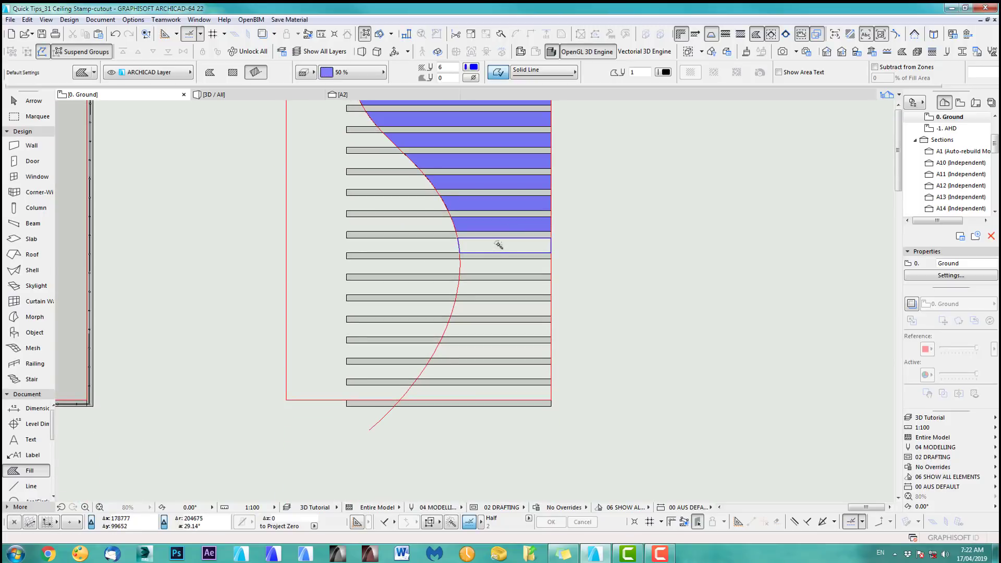
{"action": "left_click", "coordinate": [500, 244]}
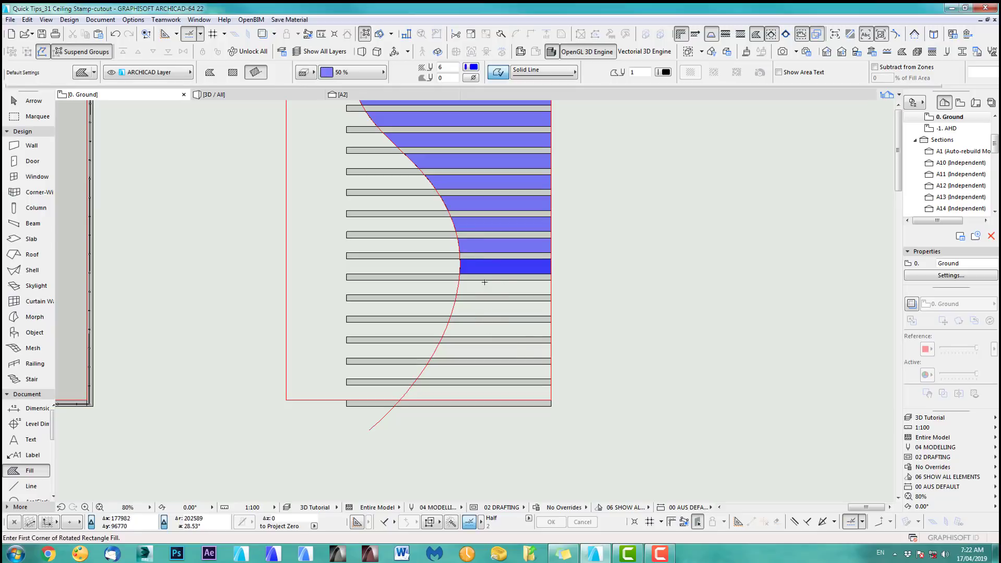
{"action": "key", "text": "ctrl+z"}
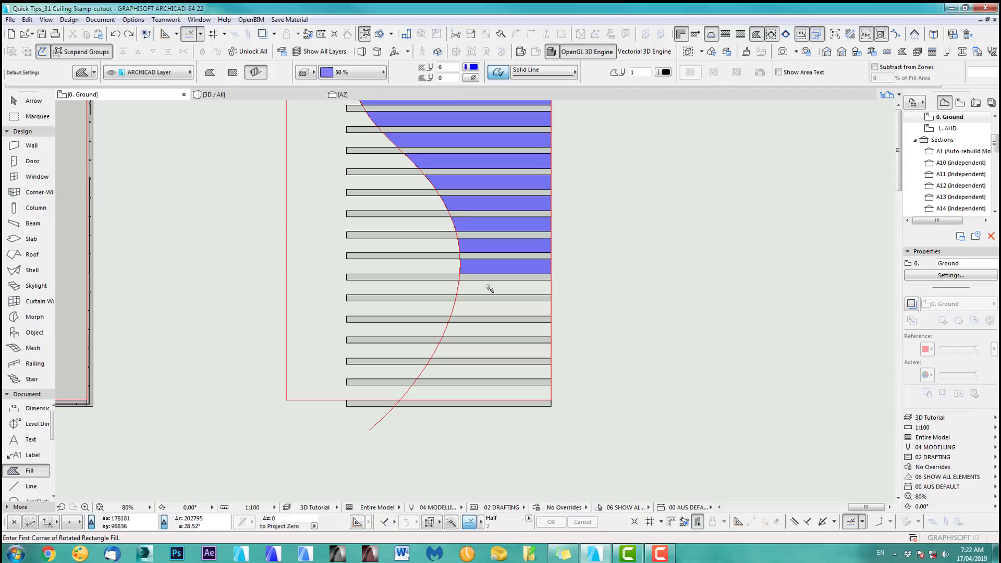
{"action": "left_click", "coordinate": [490, 287]}
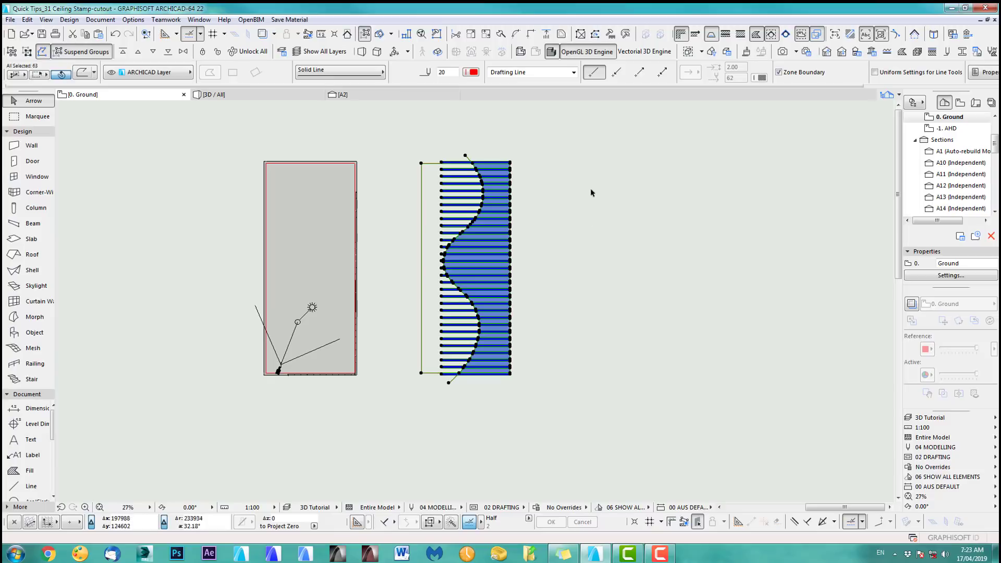
{"action": "mouse_move", "coordinate": [511, 138]}
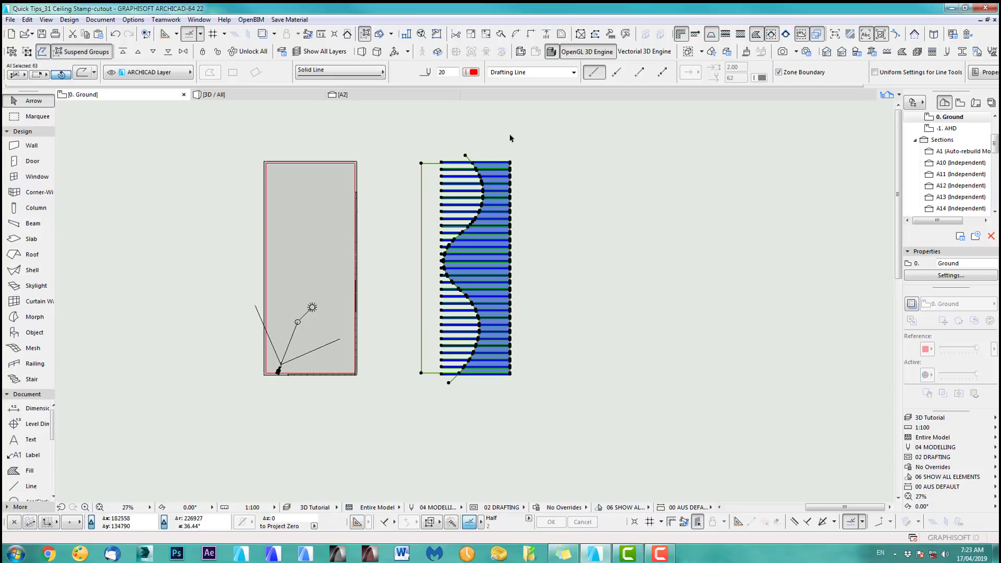
{"action": "mouse_move", "coordinate": [453, 137]}
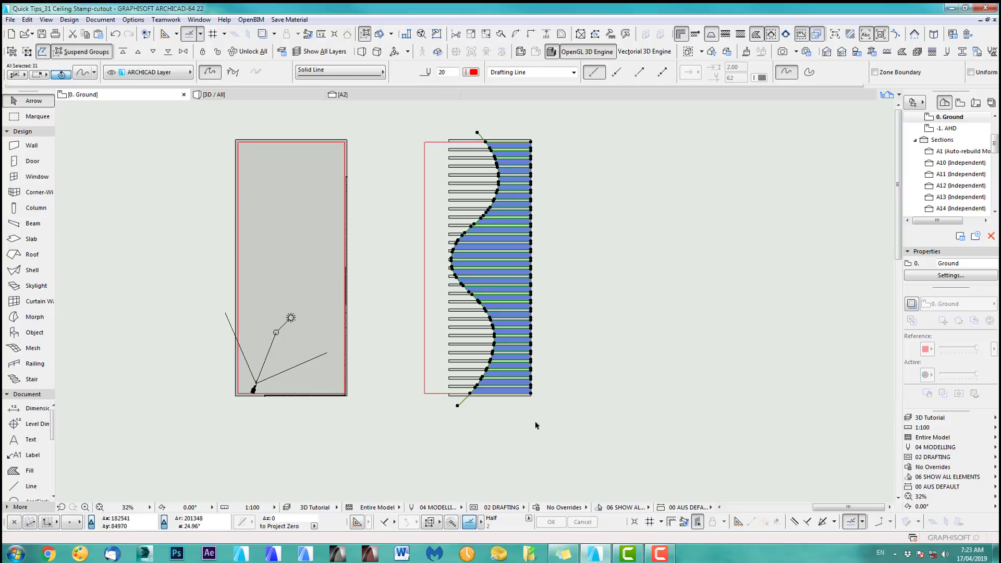
{"action": "mouse_move", "coordinate": [438, 150]}
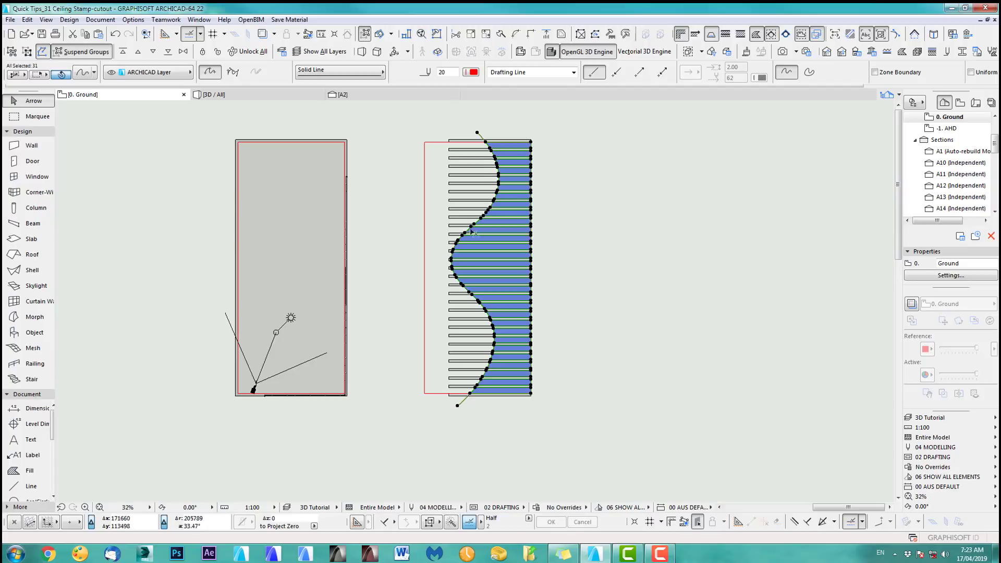
Deselect the wavy curve so only the fills and boundary stay selected
{"action": "left_click", "coordinate": [478, 134]}
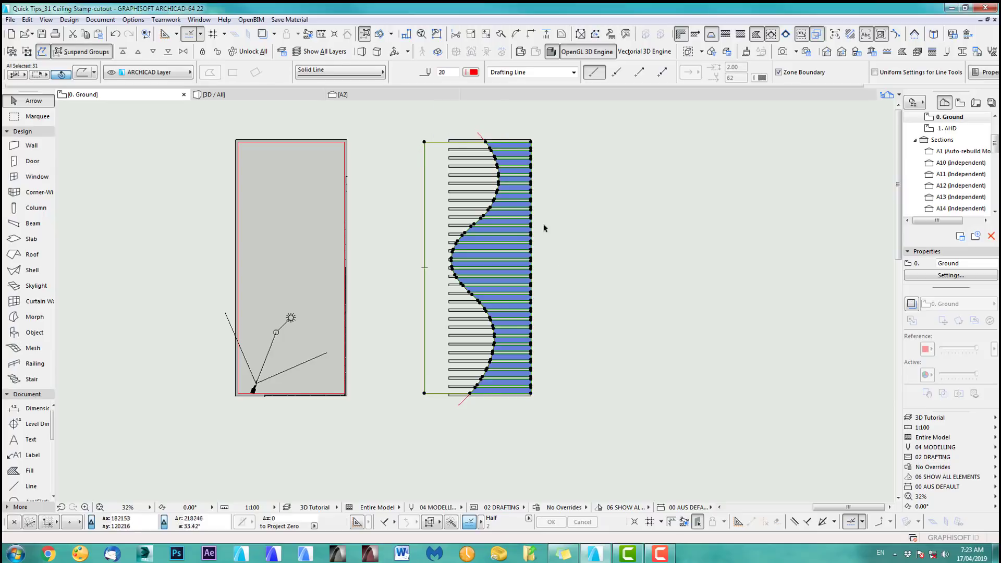
{"action": "mouse_move", "coordinate": [591, 416]}
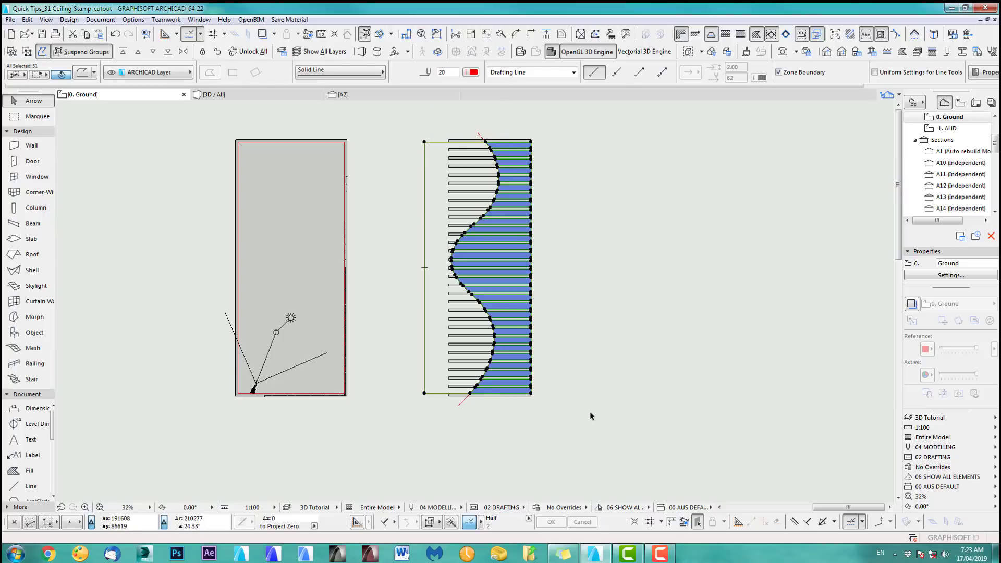
{"action": "left_click", "coordinate": [27, 19]}
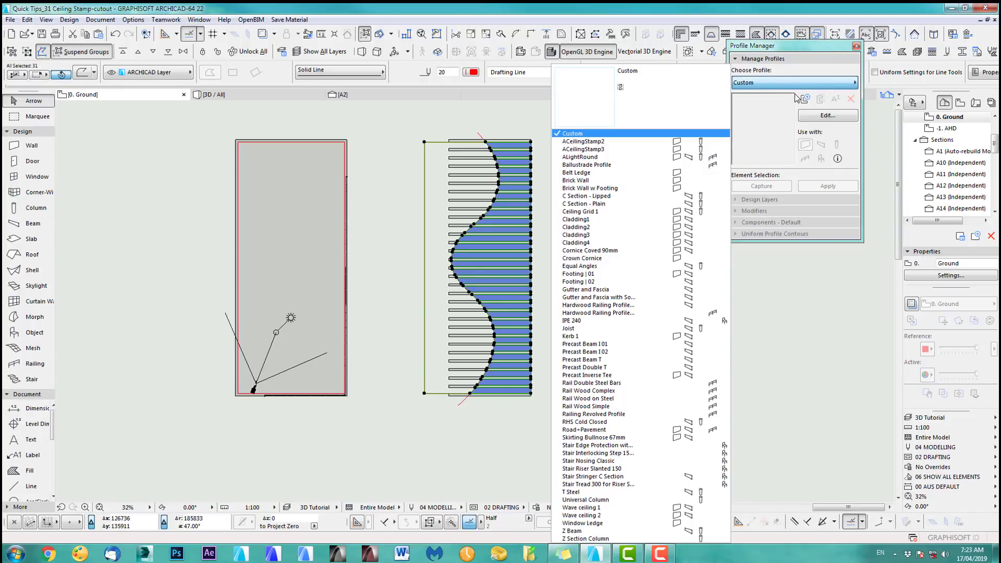
Create a new custom profile named AceilingStamp1 in the Profile Manager
{"action": "left_click", "coordinate": [806, 100]}
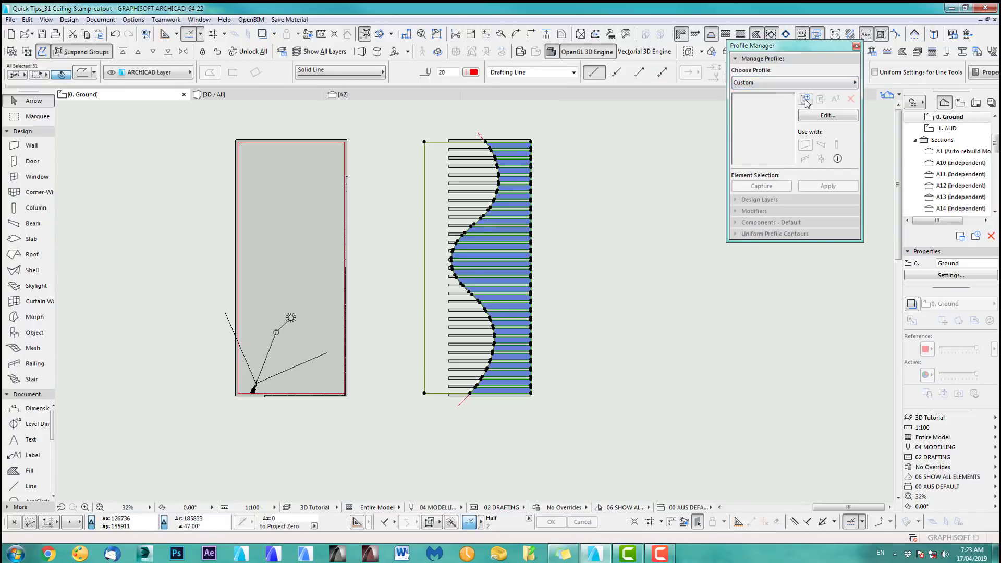
{"action": "left_click", "coordinate": [806, 99]}
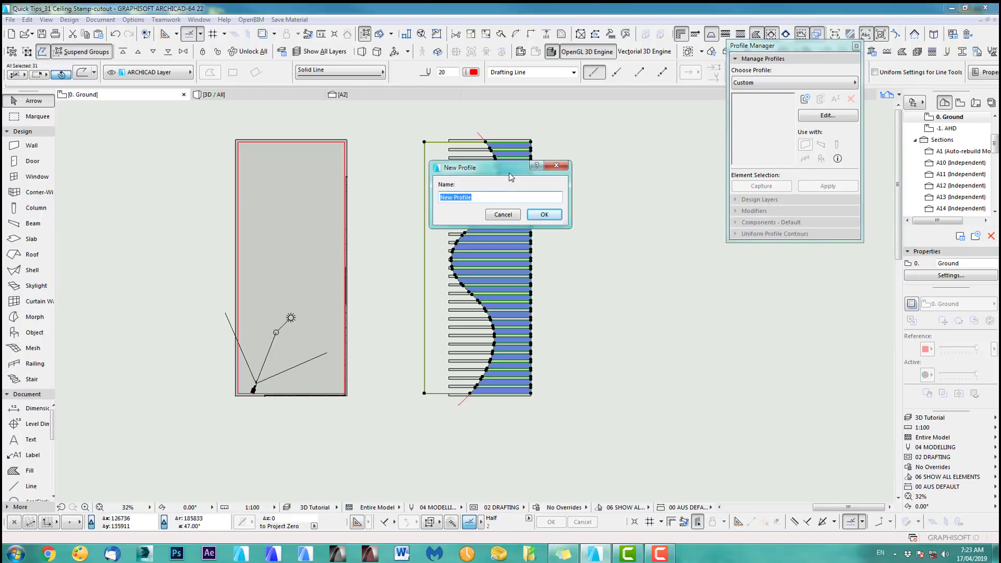
{"action": "type", "text": "AceilingStamp1"}
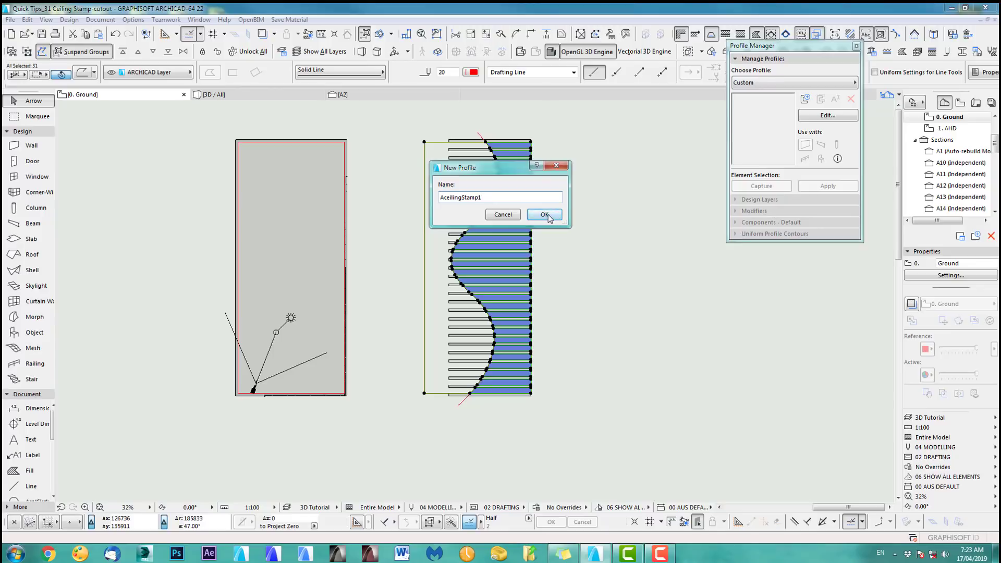
{"action": "left_click", "coordinate": [543, 215]}
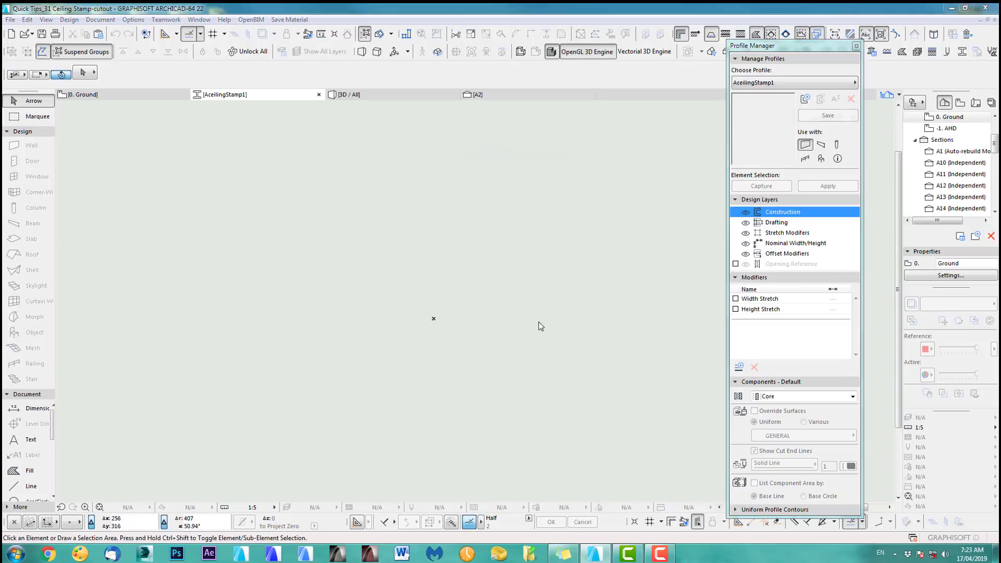
Paste the wavy cutout shape into the profile and assign ART_Ceil2 surfaces
{"action": "key", "text": "ctrl+v"}
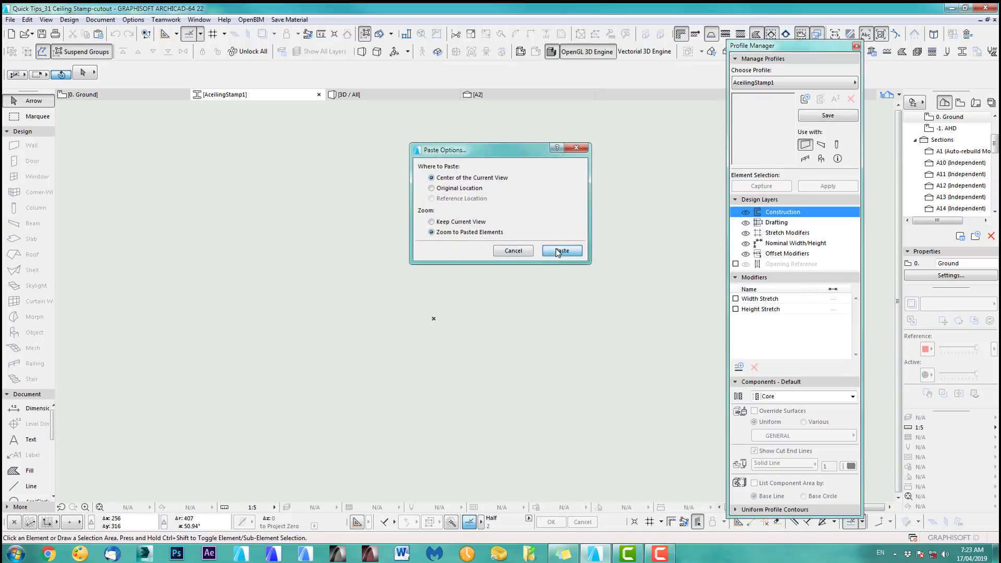
{"action": "left_click", "coordinate": [561, 250]}
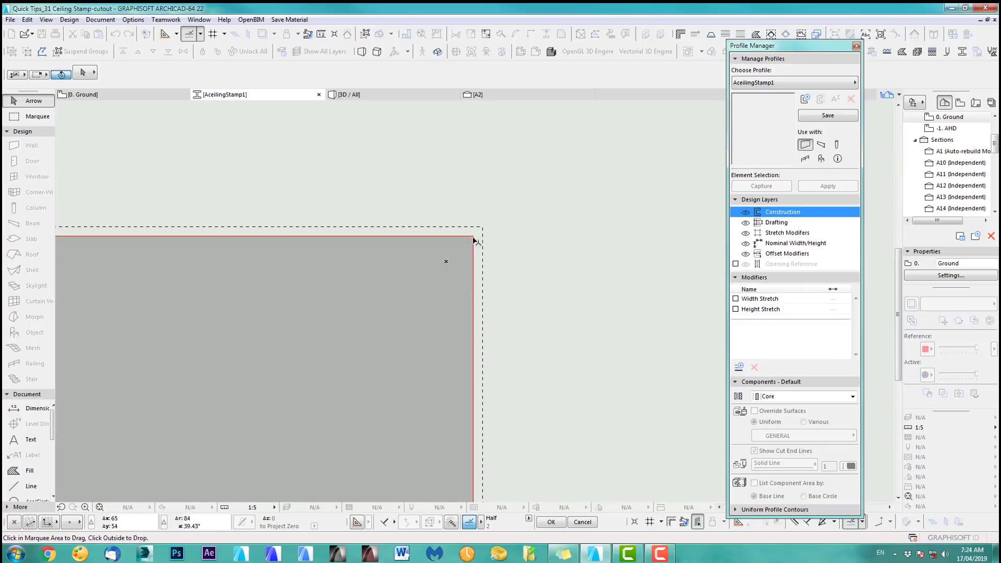
{"action": "left_click_drag", "start_coordinate": [474, 241], "coordinate": [445, 262]}
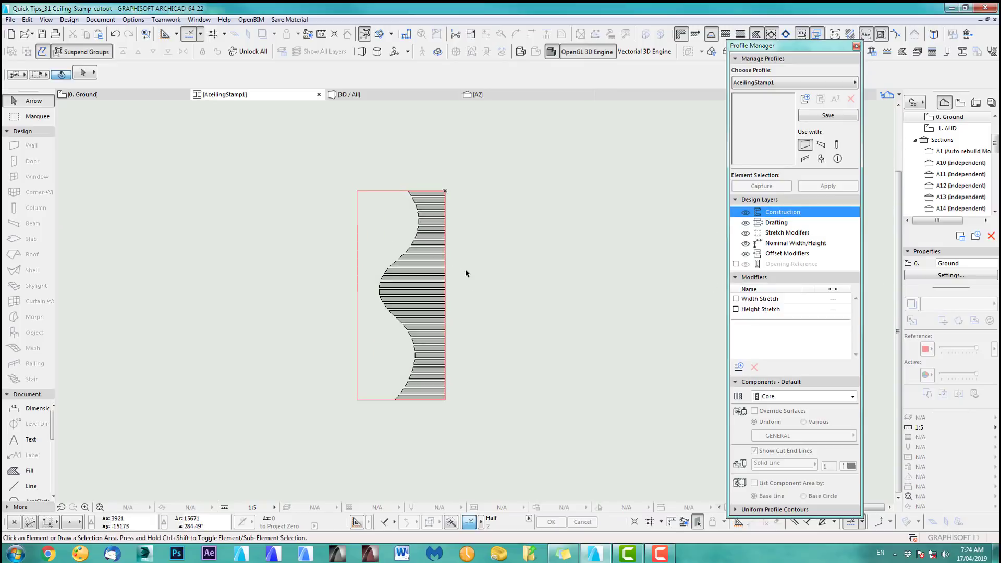
{"action": "mouse_move", "coordinate": [436, 194]}
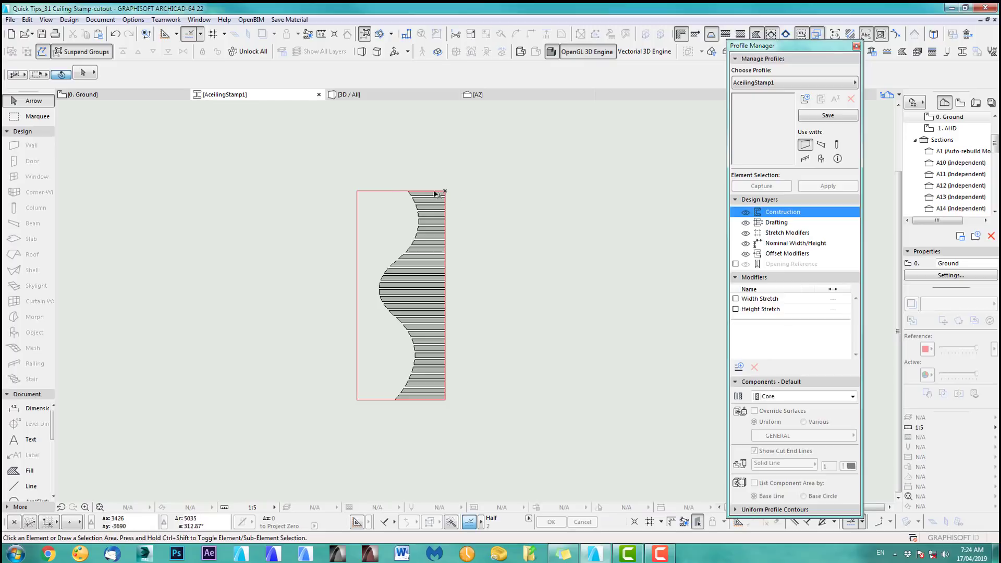
{"action": "left_click", "coordinate": [29, 470]}
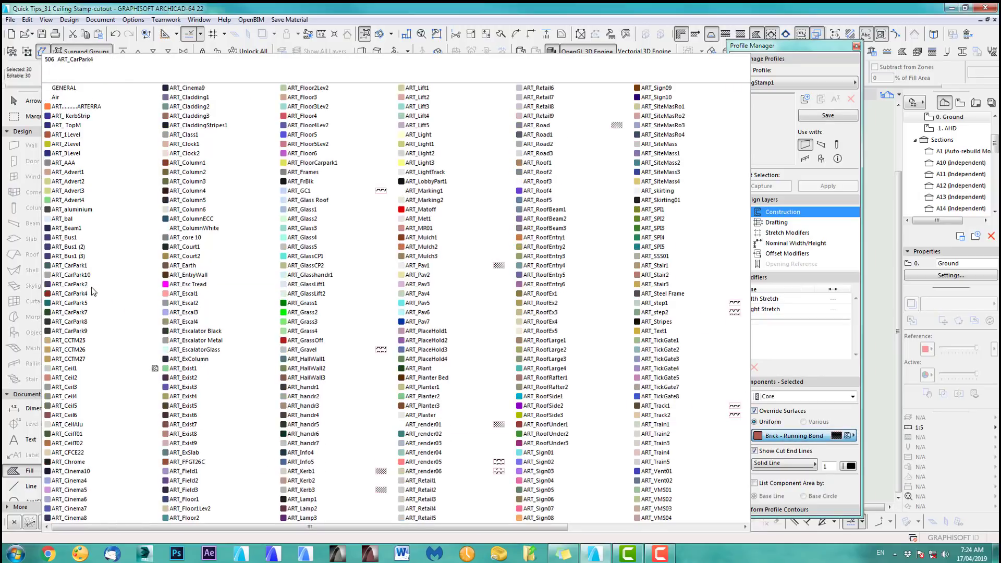
{"action": "left_click", "coordinate": [70, 377]}
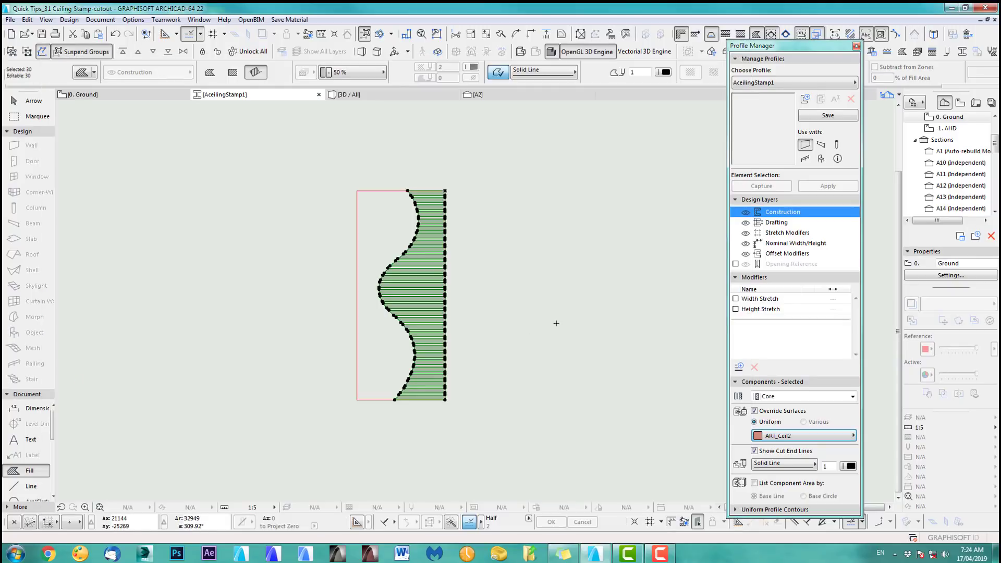
{"action": "mouse_move", "coordinate": [546, 305]}
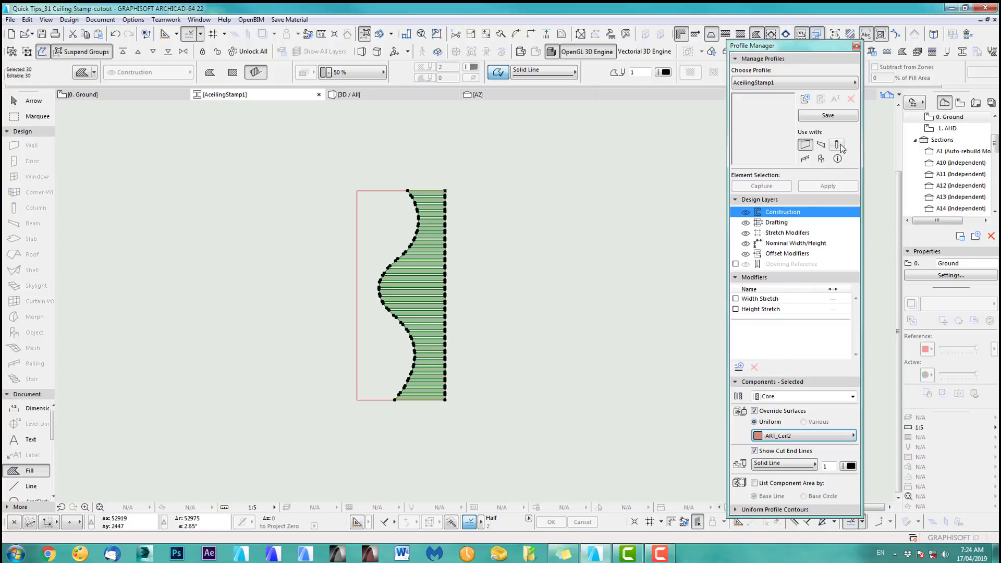
{"action": "mouse_move", "coordinate": [838, 145]}
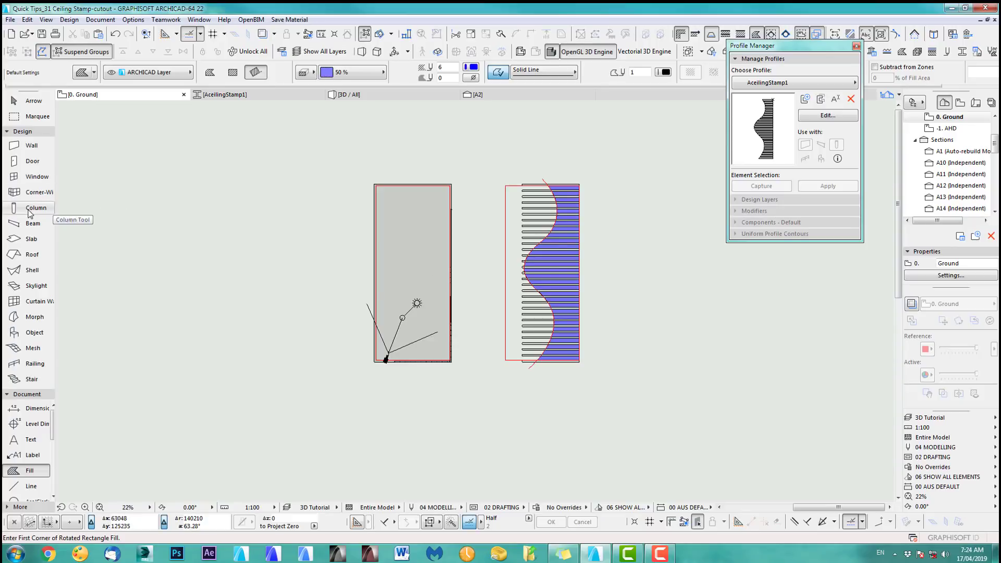
Give default columns the AceilingStamp1 profile, then switch to the Level 1 story
{"action": "double_click", "coordinate": [36, 208]}
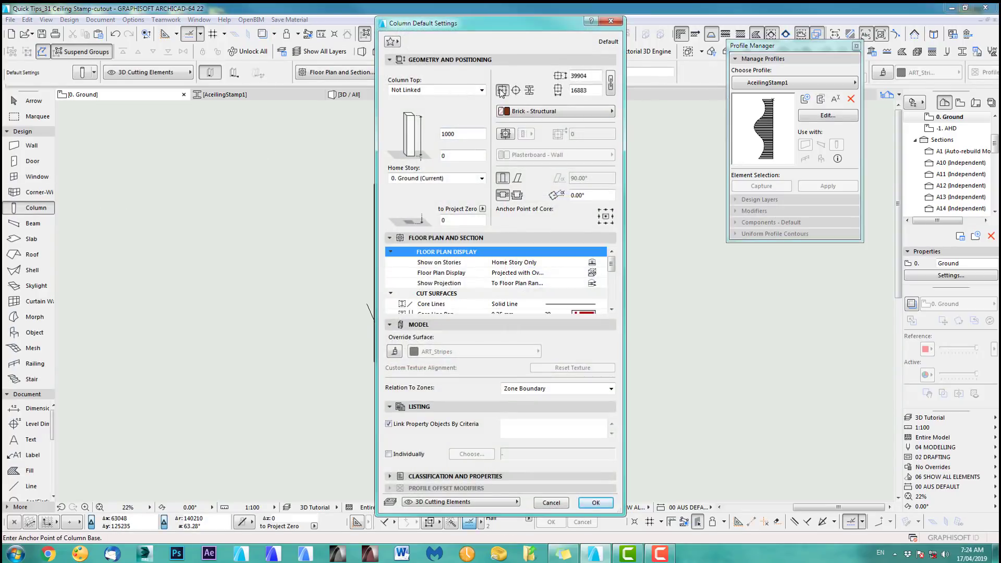
{"action": "left_click", "coordinate": [529, 90]}
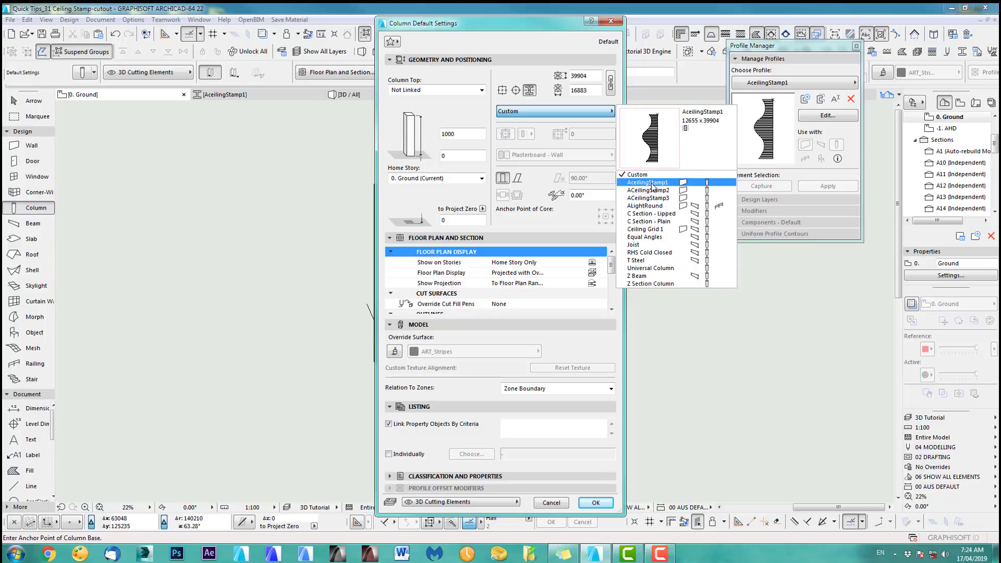
{"action": "left_click", "coordinate": [647, 182]}
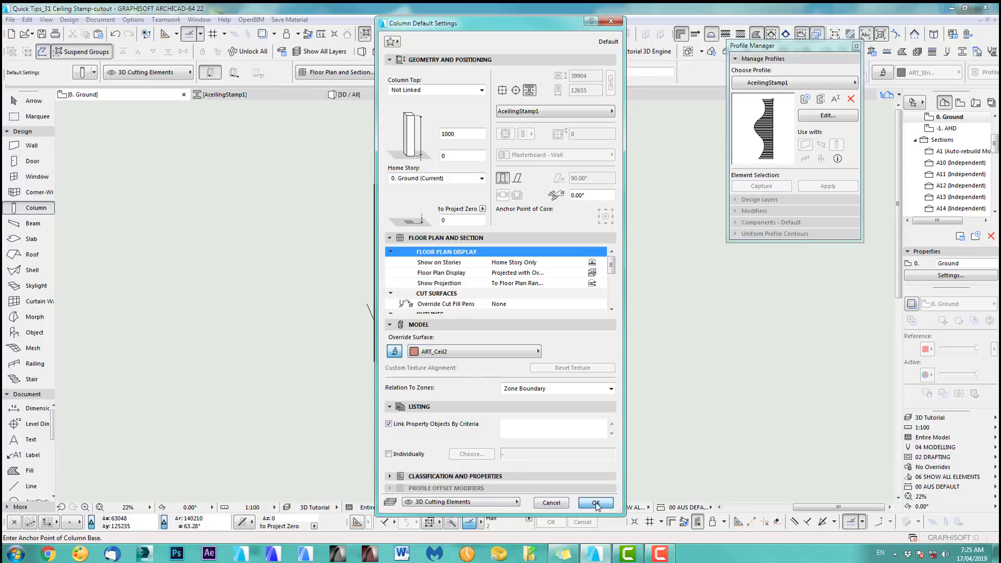
{"action": "left_click", "coordinate": [595, 503]}
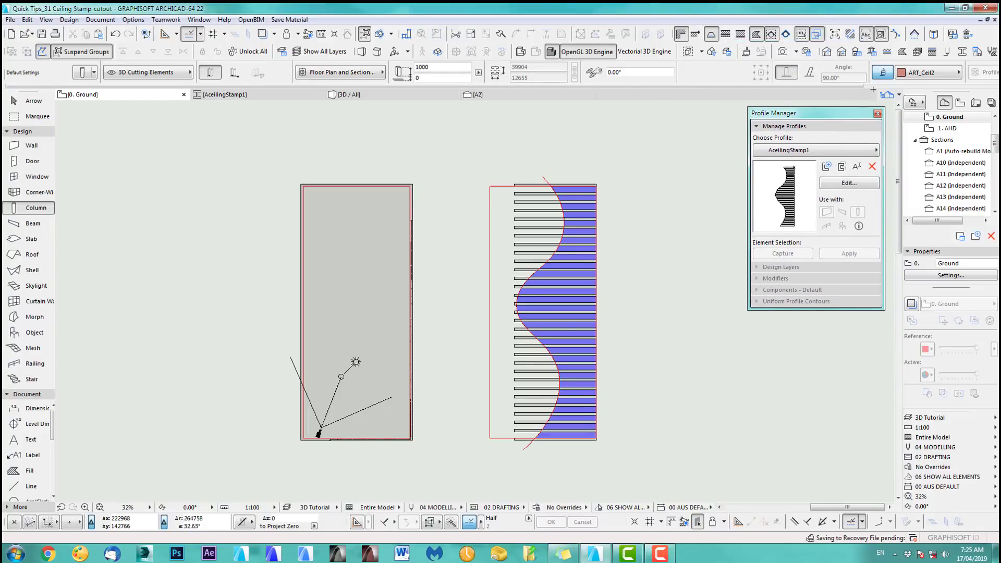
{"action": "left_click", "coordinate": [829, 53]}
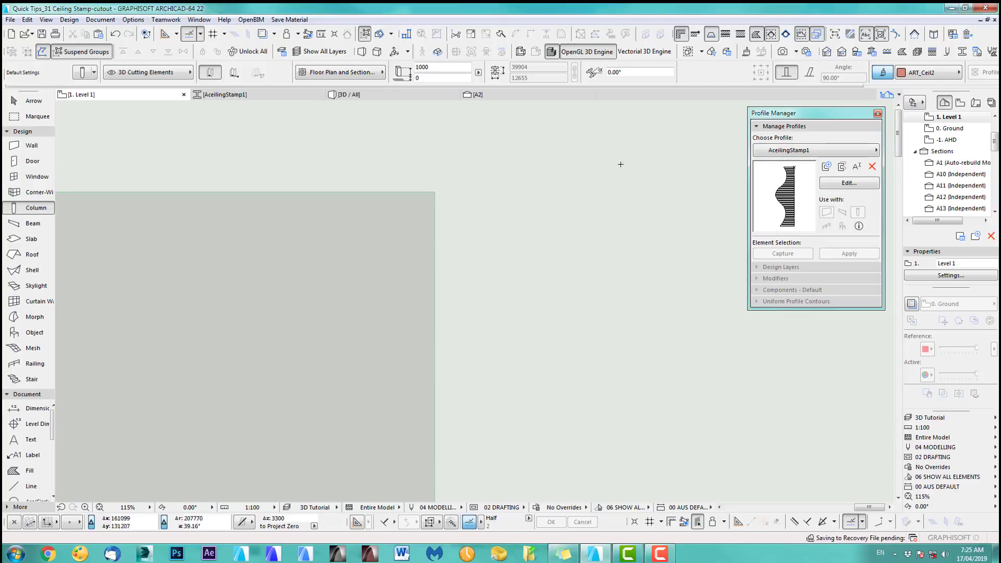
Show the 0. Ground story as a trace reference beneath Level 1
{"action": "right_click", "coordinate": [950, 128]}
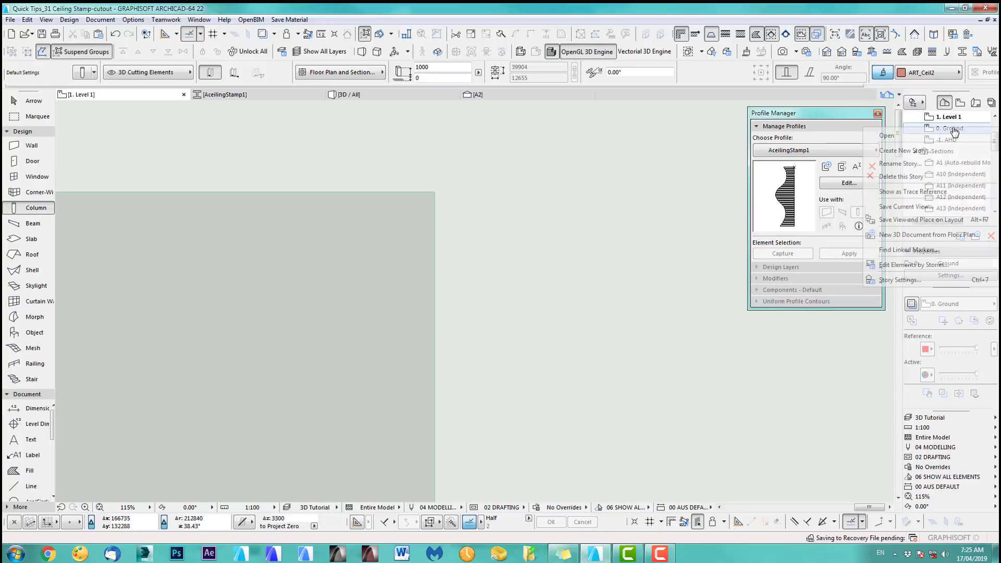
{"action": "mouse_move", "coordinate": [913, 192]}
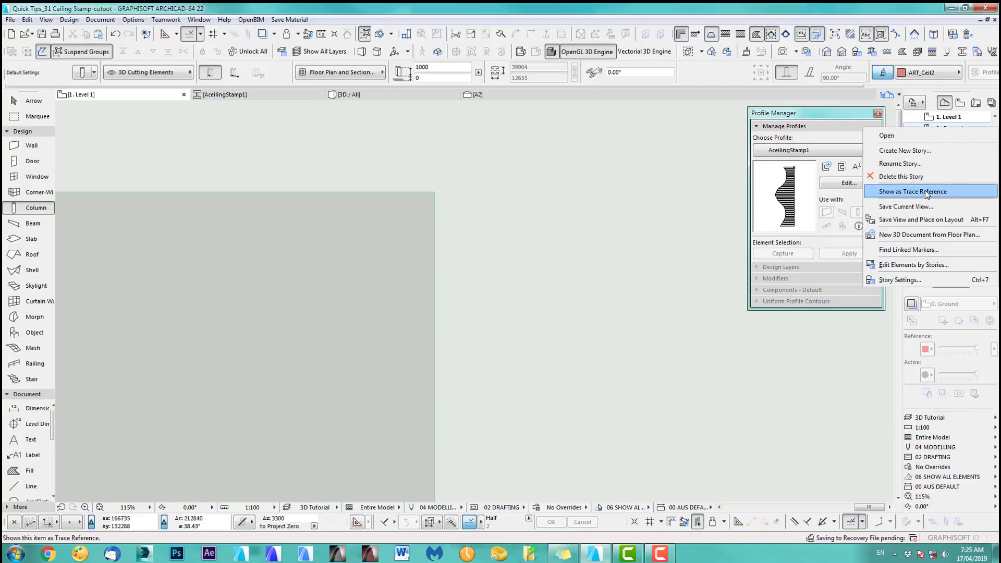
{"action": "left_click", "coordinate": [914, 191]}
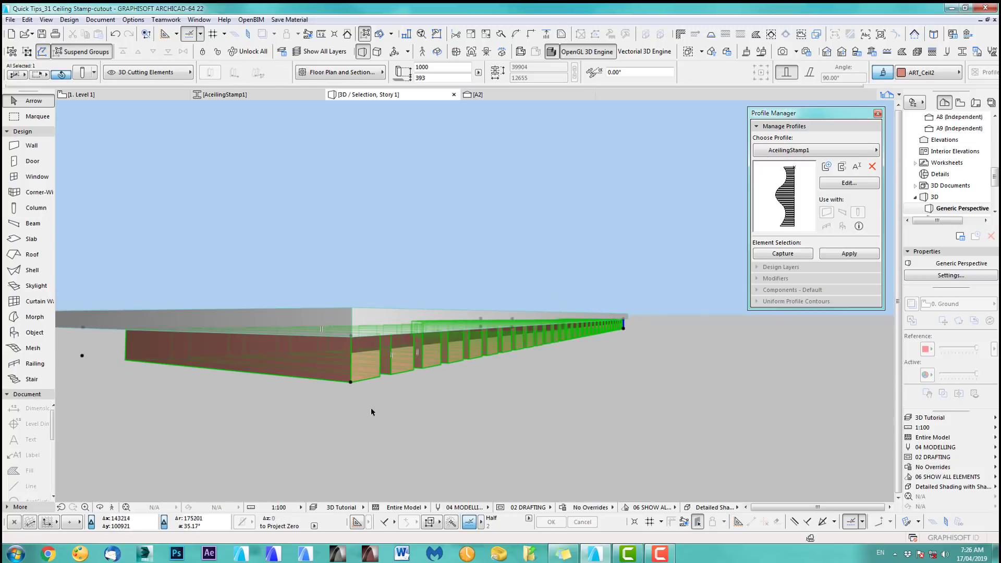
{"action": "mouse_move", "coordinate": [388, 279]}
{"action": "type", "text": "300"}
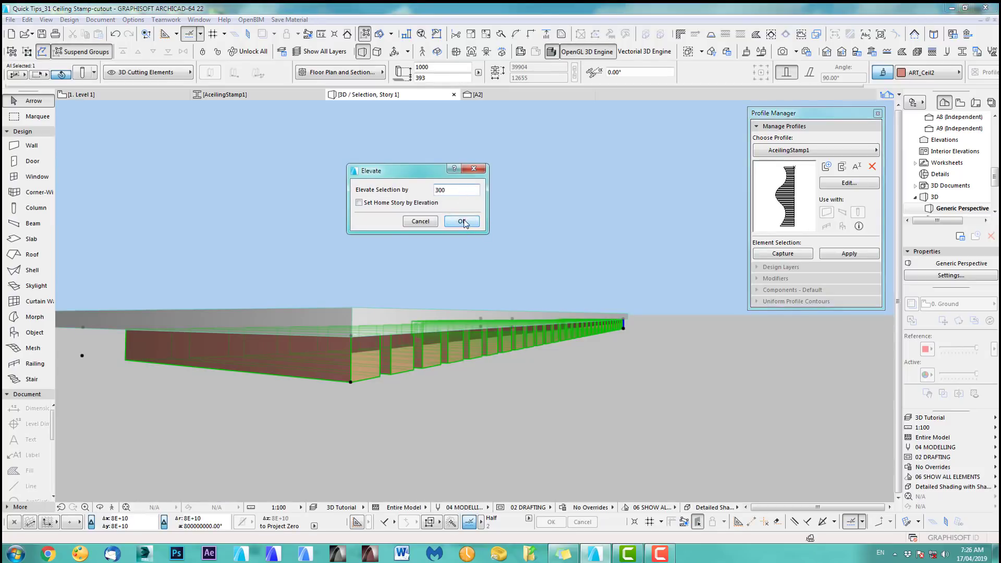
Elevate the columns by 300 and subtract them from the slab, inheriting operator surfaces
{"action": "left_click", "coordinate": [461, 221]}
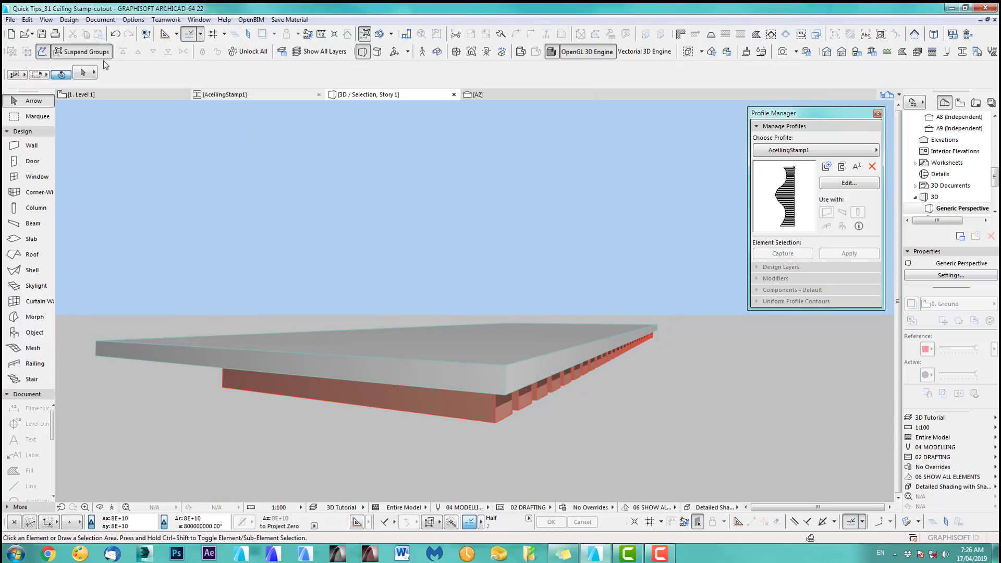
{"action": "left_click", "coordinate": [68, 19]}
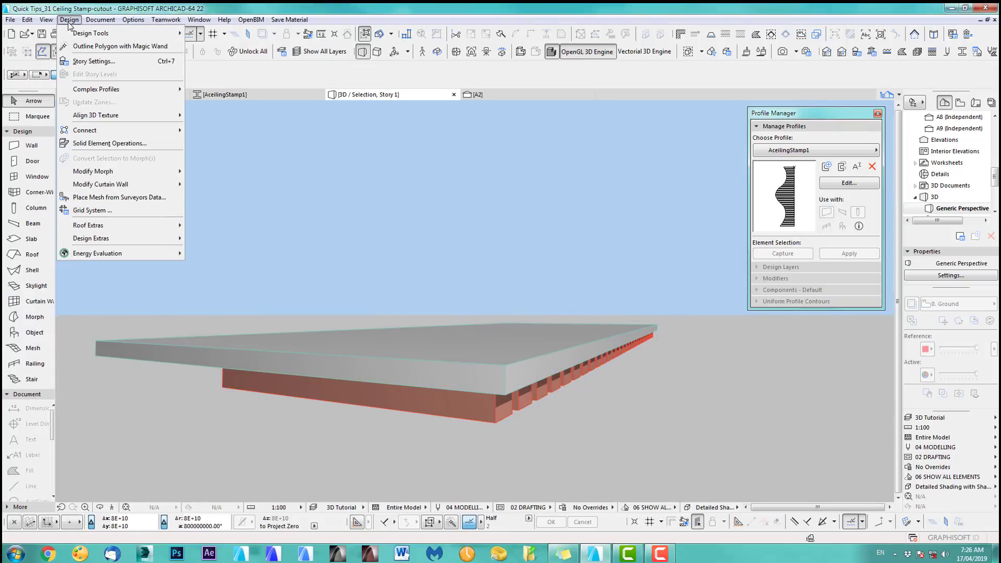
{"action": "mouse_move", "coordinate": [110, 142]}
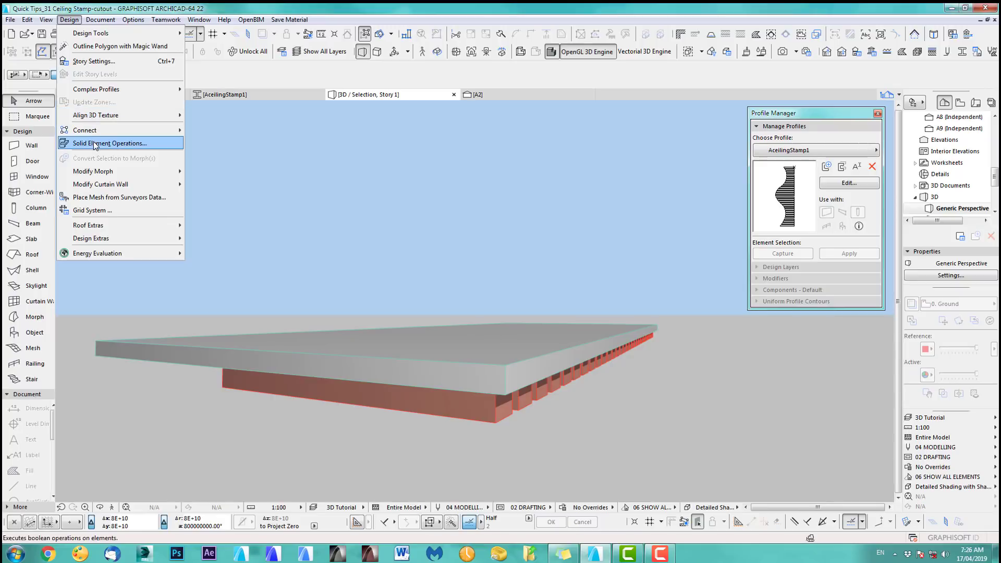
{"action": "left_click", "coordinate": [110, 142]}
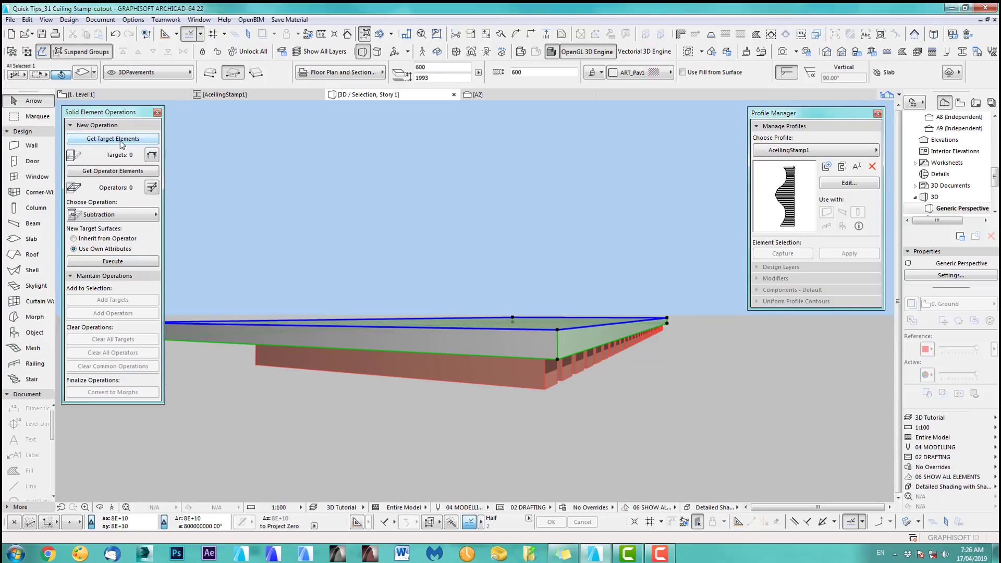
{"action": "left_click", "coordinate": [113, 139]}
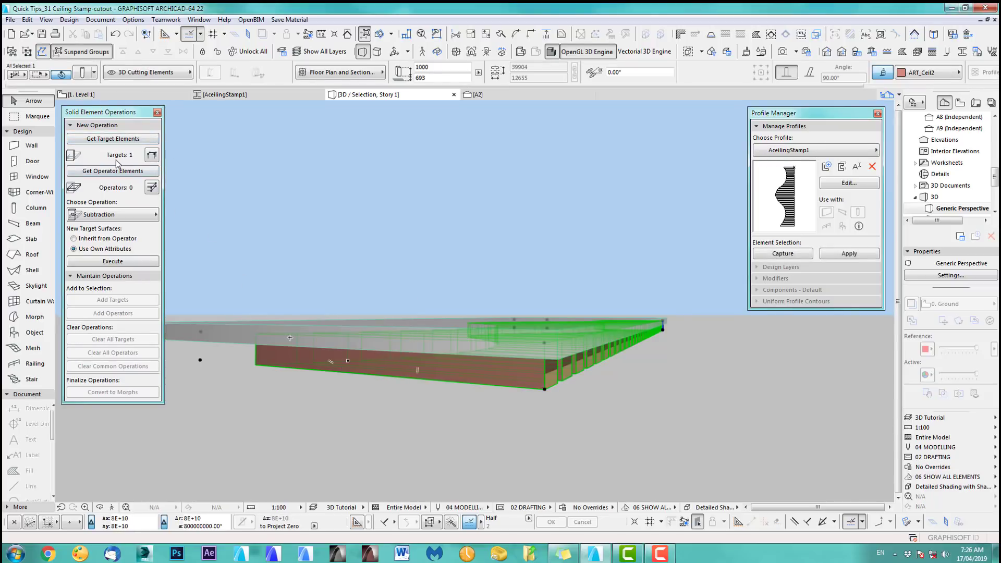
{"action": "left_click", "coordinate": [113, 170]}
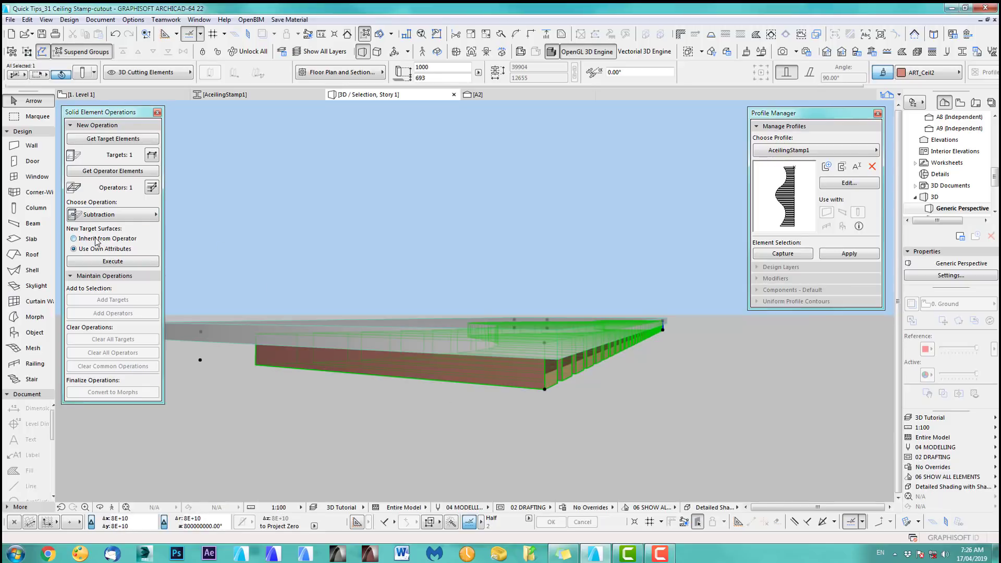
{"action": "left_click", "coordinate": [112, 261]}
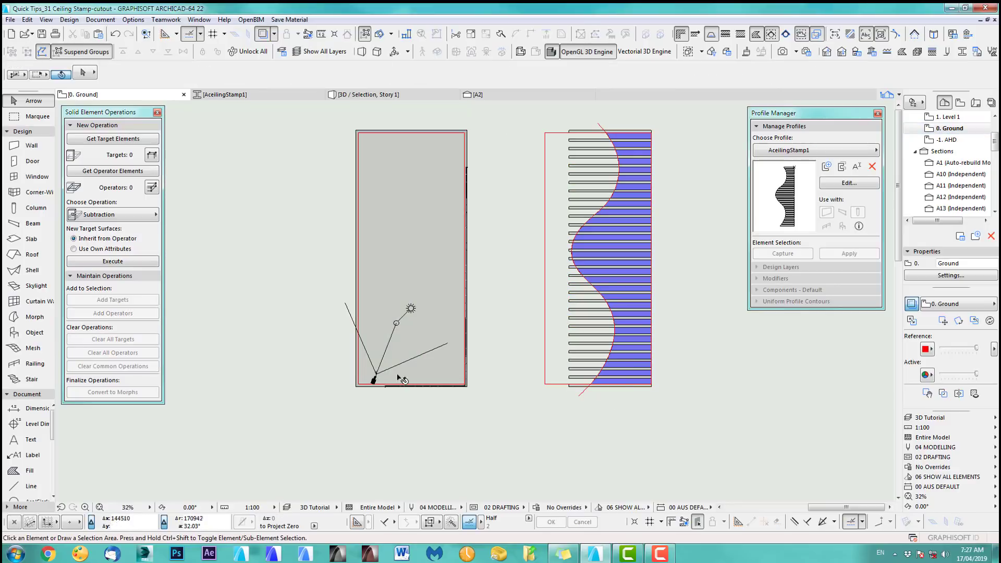
Activate the 3D View layer combination from the 3D window's Layer Settings
{"action": "left_click", "coordinate": [396, 323]}
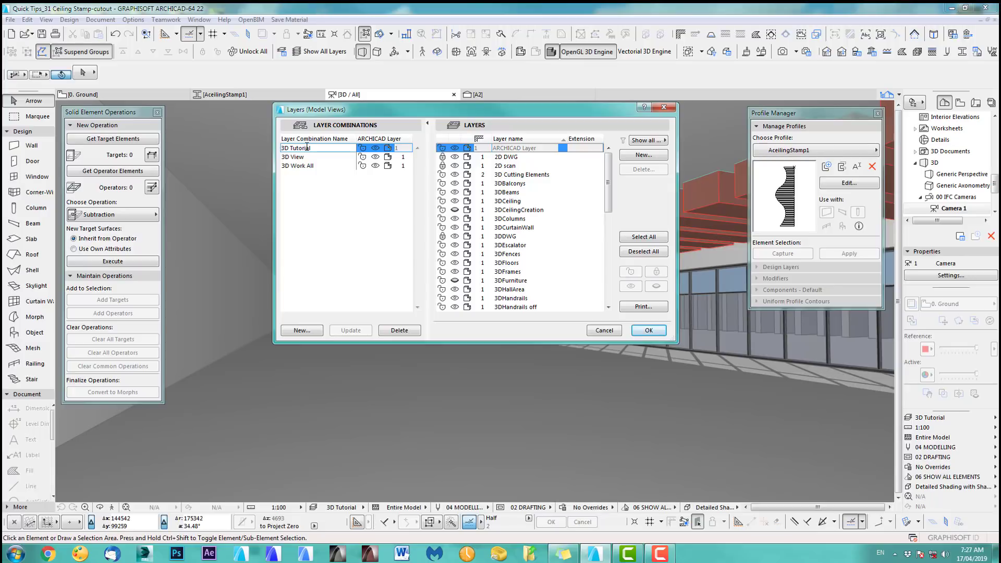
{"action": "mouse_move", "coordinate": [309, 163]}
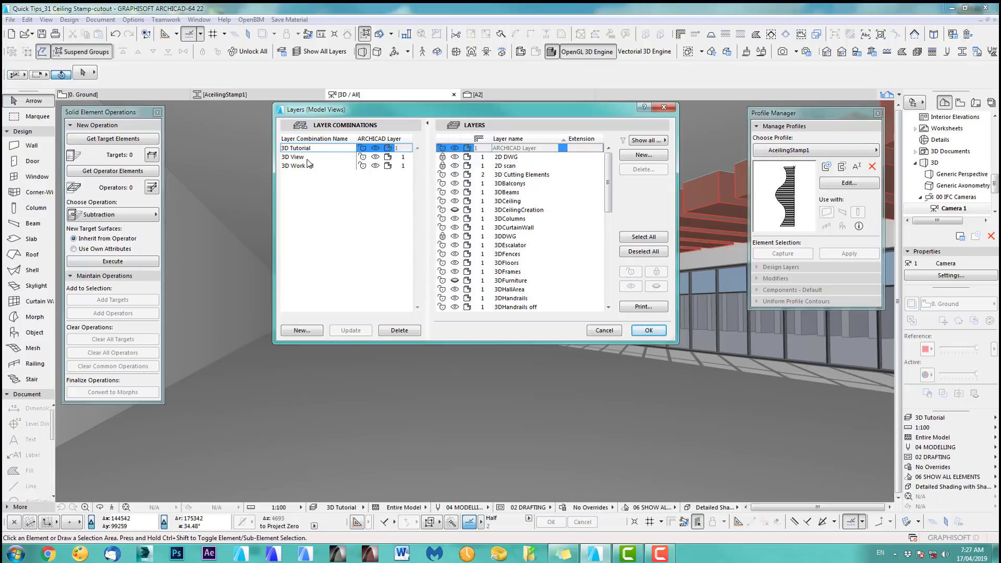
{"action": "left_click", "coordinate": [292, 156]}
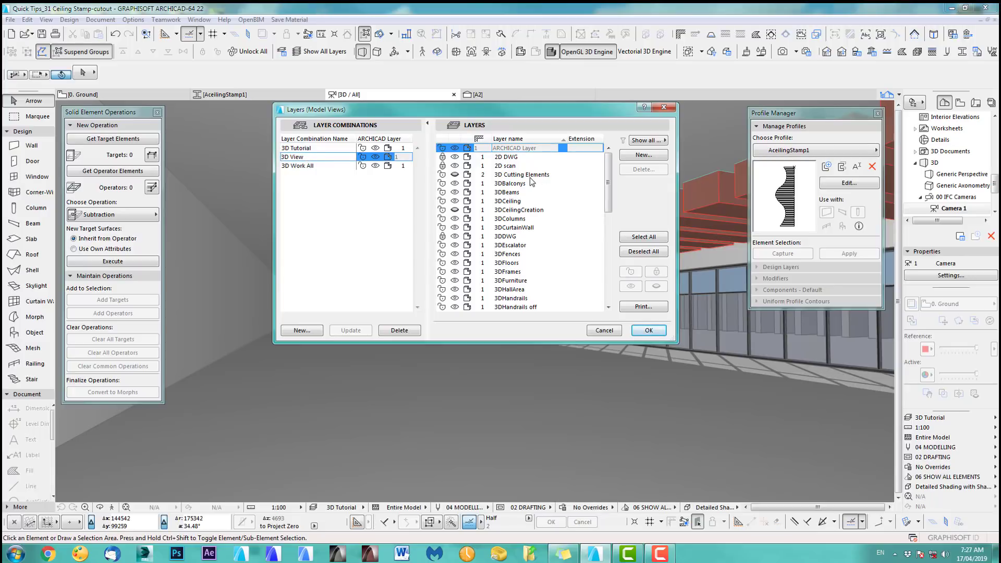
{"action": "double_click", "coordinate": [313, 156]}
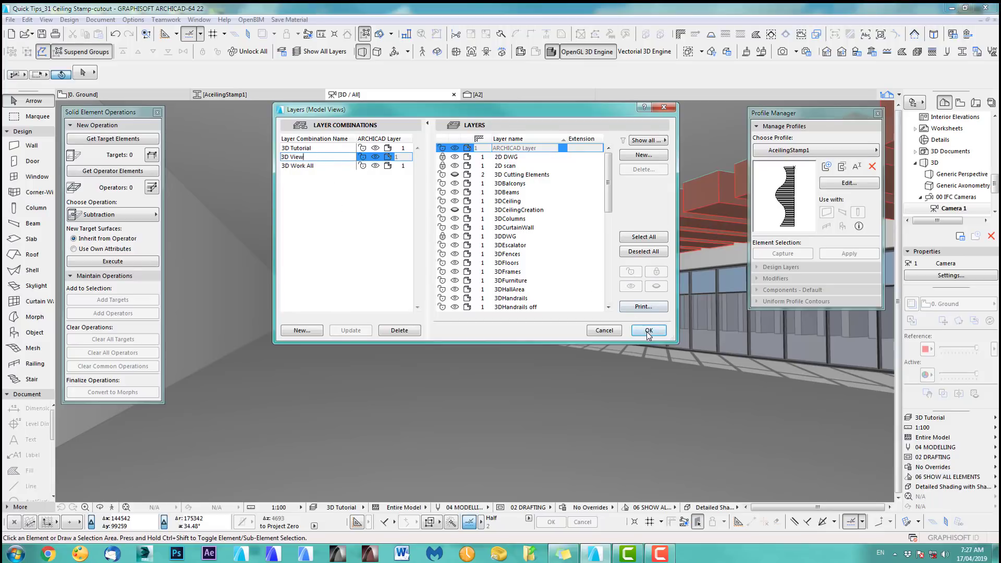
{"action": "left_click", "coordinate": [648, 330]}
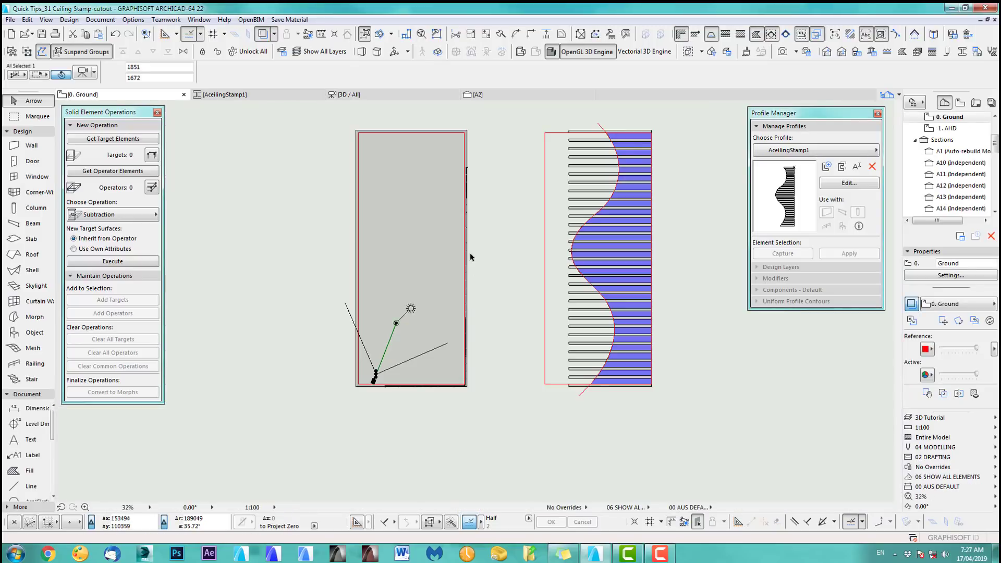
Switch Quick Options to 3D Work All and scroll through the revealed stamp layouts
{"action": "scroll", "scroll_direction": "down", "scroll_amount": 3}
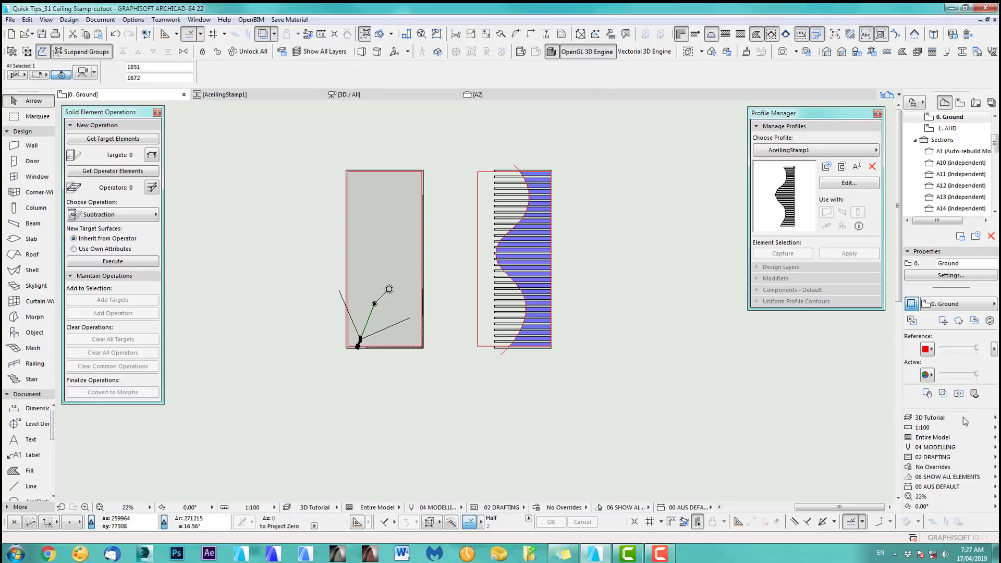
{"action": "left_click", "coordinate": [936, 418]}
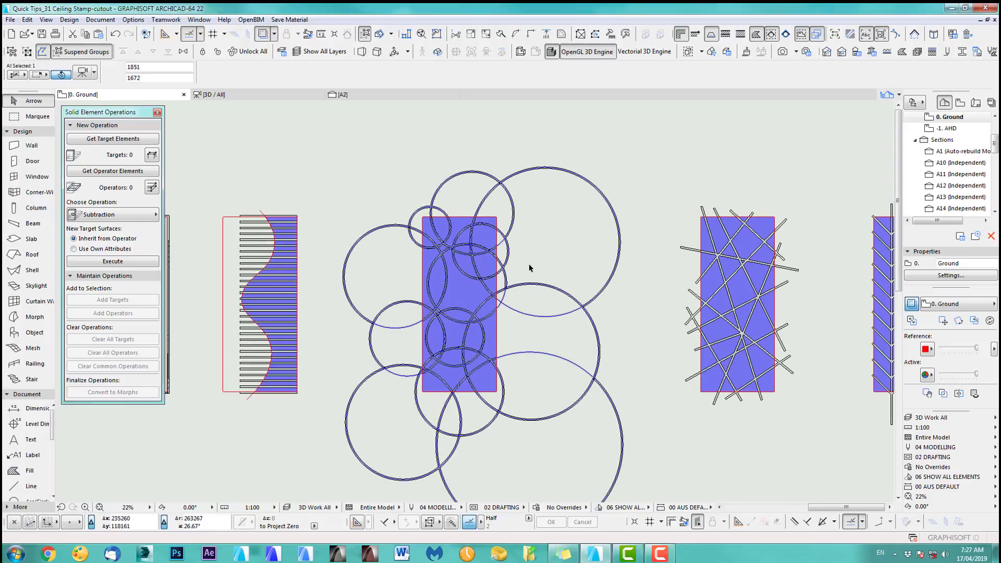
{"action": "mouse_move", "coordinate": [521, 225]}
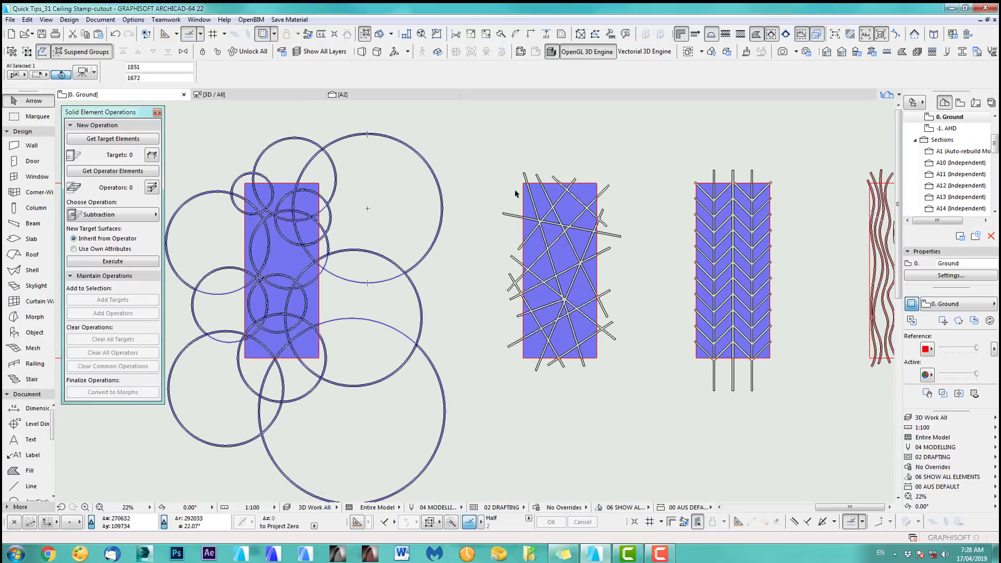
{"action": "mouse_move", "coordinate": [599, 270]}
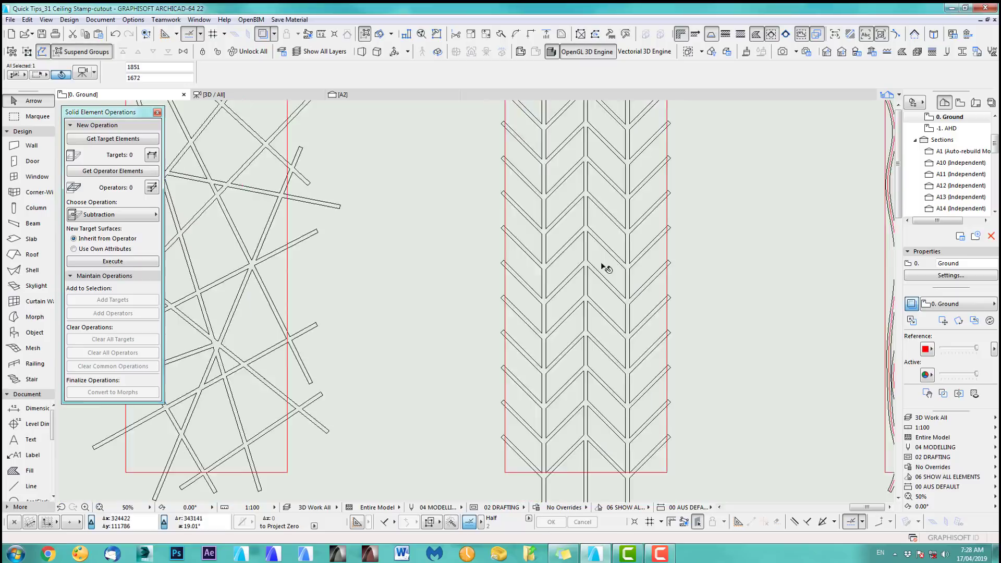
{"action": "scroll", "scroll_direction": "down", "scroll_amount": 3}
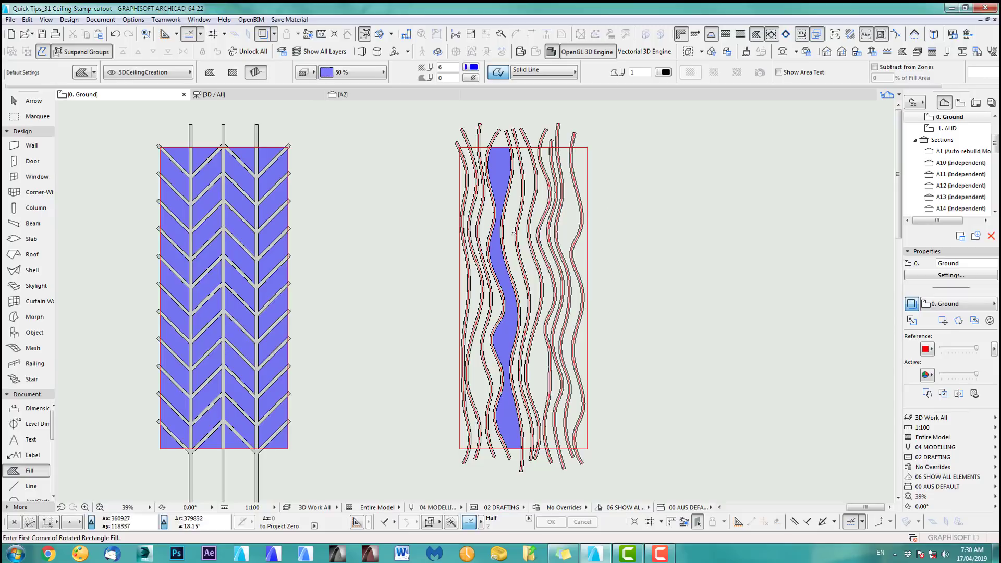
Explode the wavy strips into 2D fills without keeping the original elements
{"action": "key", "text": "ctrl+z"}
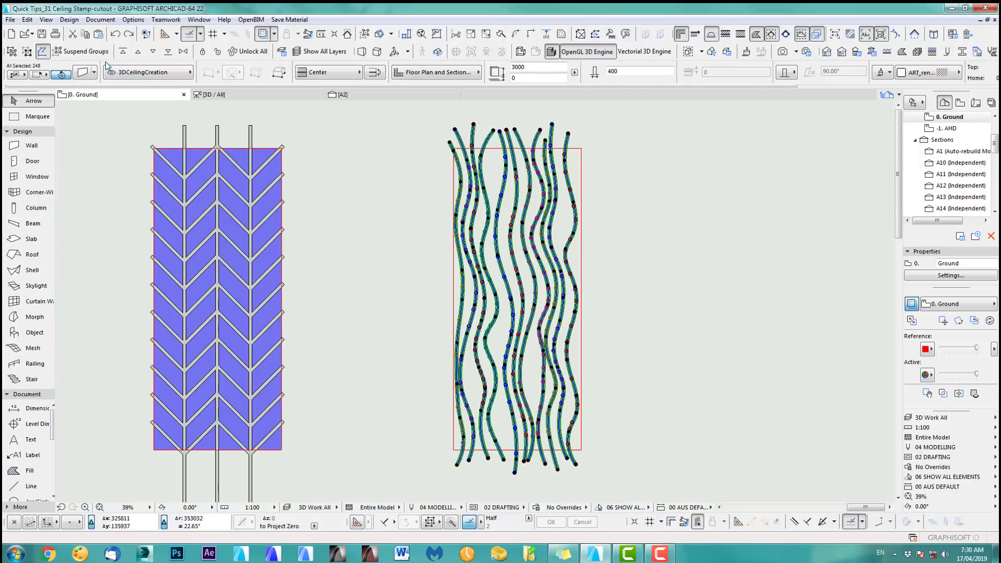
{"action": "left_click", "coordinate": [27, 19]}
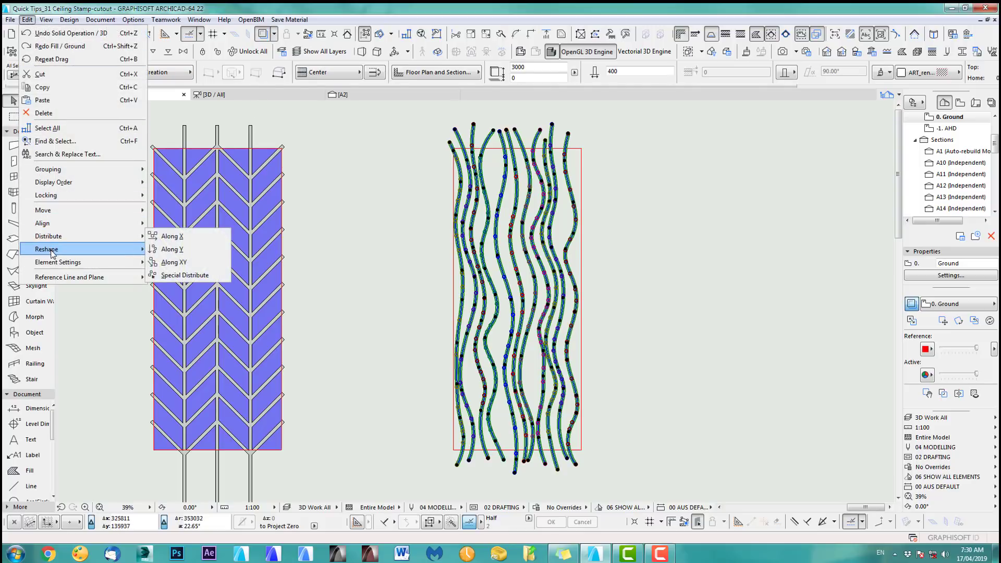
{"action": "mouse_move", "coordinate": [46, 249]}
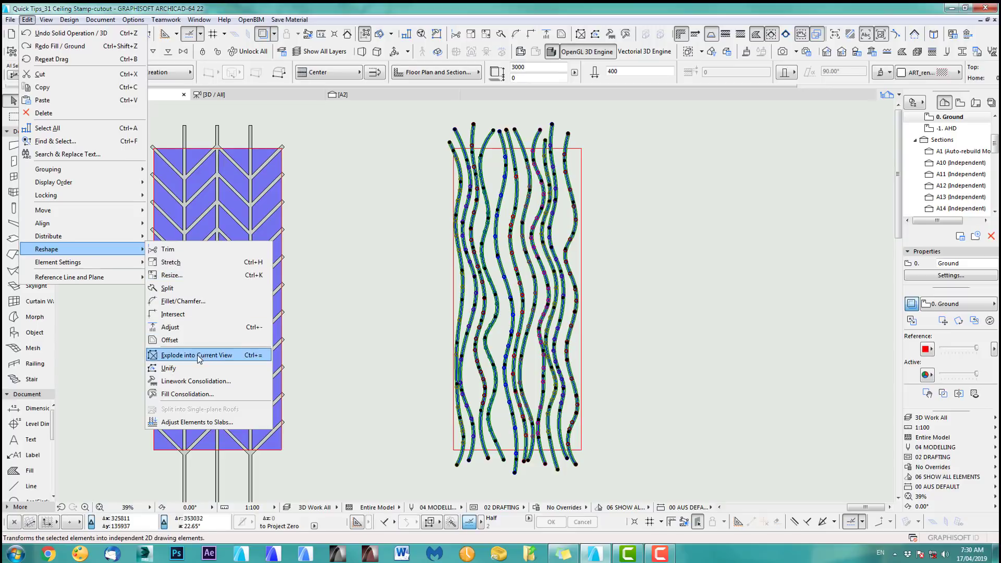
{"action": "left_click", "coordinate": [196, 355]}
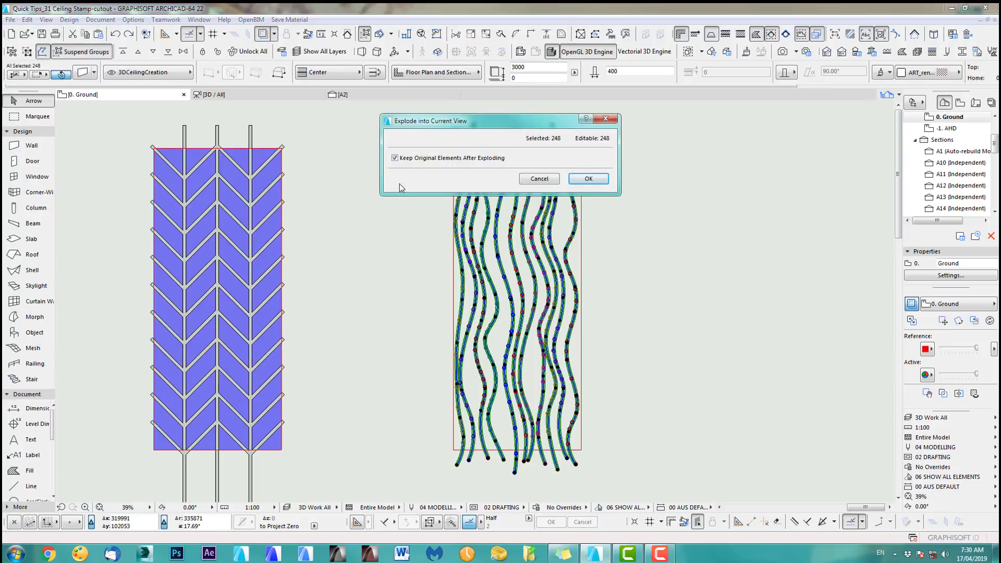
{"action": "left_click", "coordinate": [395, 157]}
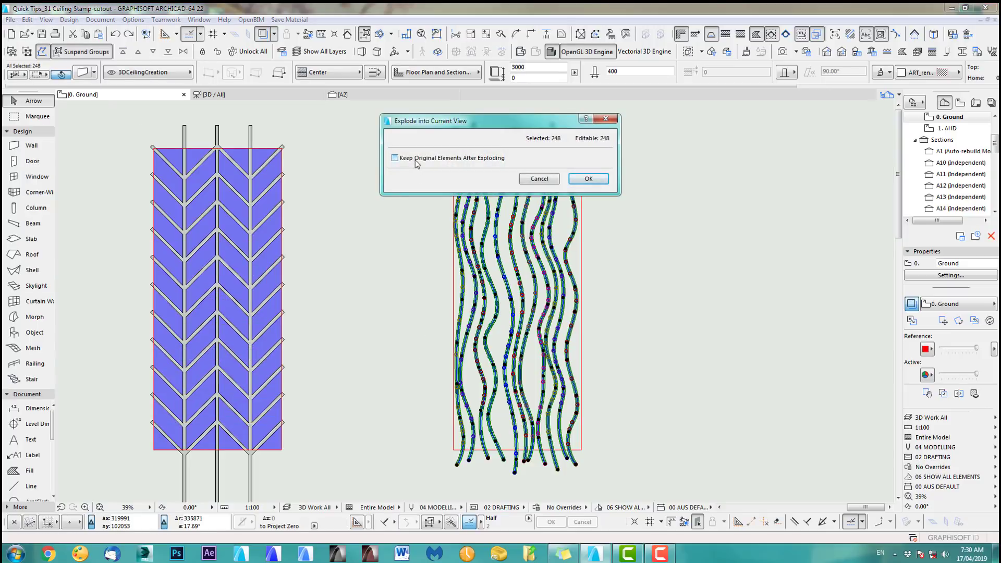
{"action": "left_click", "coordinate": [587, 179]}
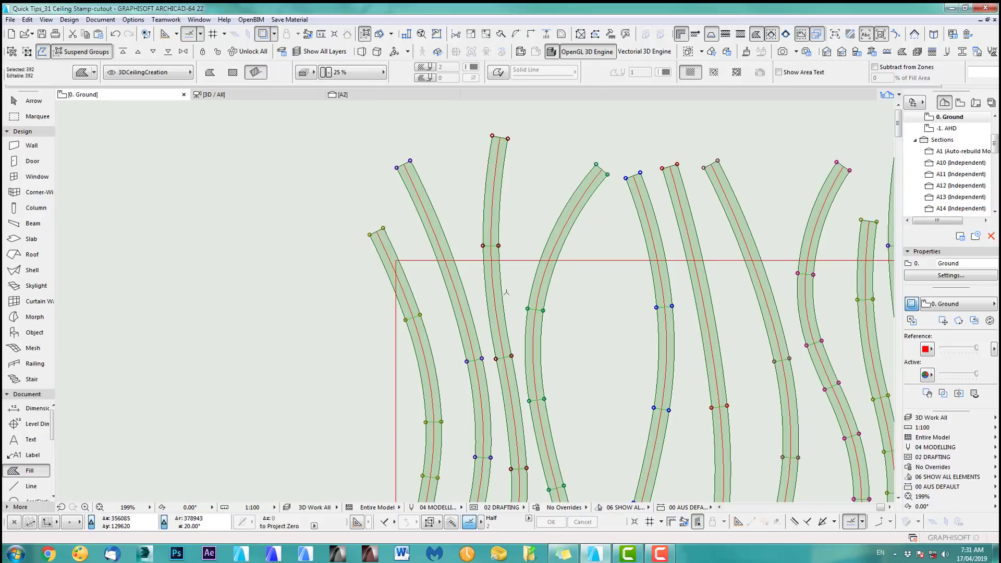
{"action": "mouse_move", "coordinate": [521, 215]}
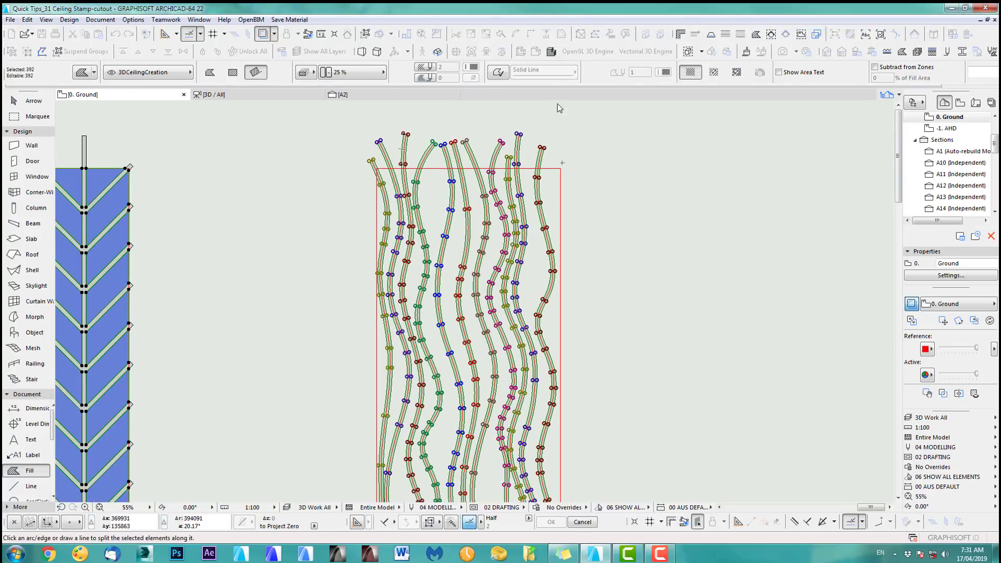
Split the exploded wavy fills with a horizontal line along the ceiling rectangle's edge
{"action": "left_click_drag", "start_coordinate": [373, 167], "coordinate": [552, 168]}
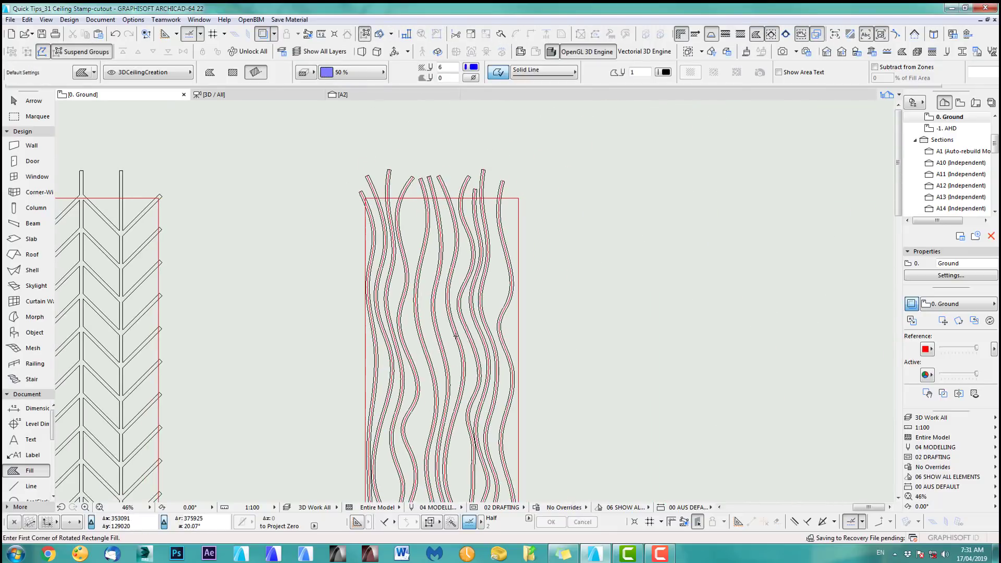
{"action": "scroll", "scroll_direction": "down", "scroll_amount": 3}
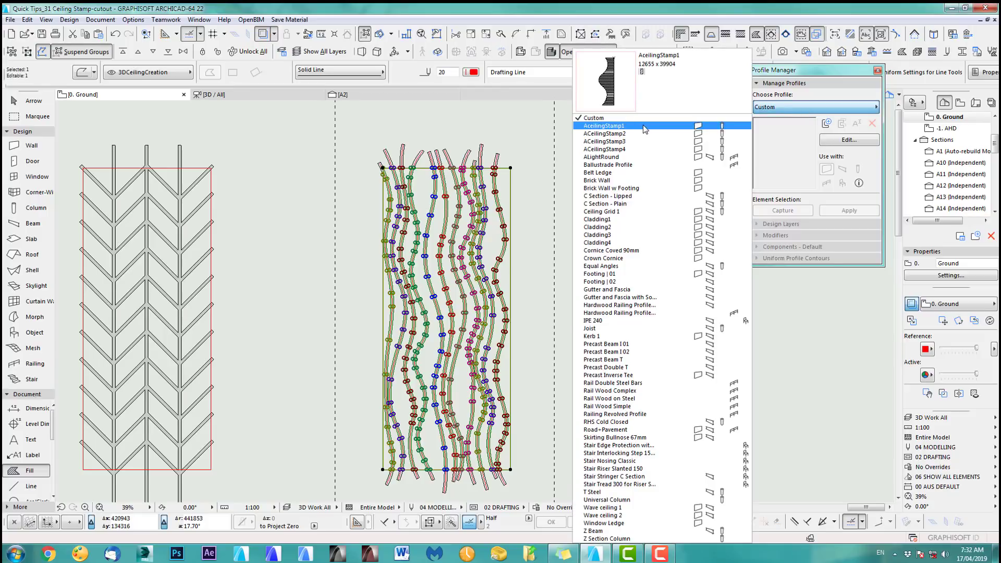
Duplicate ACeilingStamp4 as ACeilingStamp5 and store the pasted wavy strip fills in it
{"action": "left_click", "coordinate": [604, 149]}
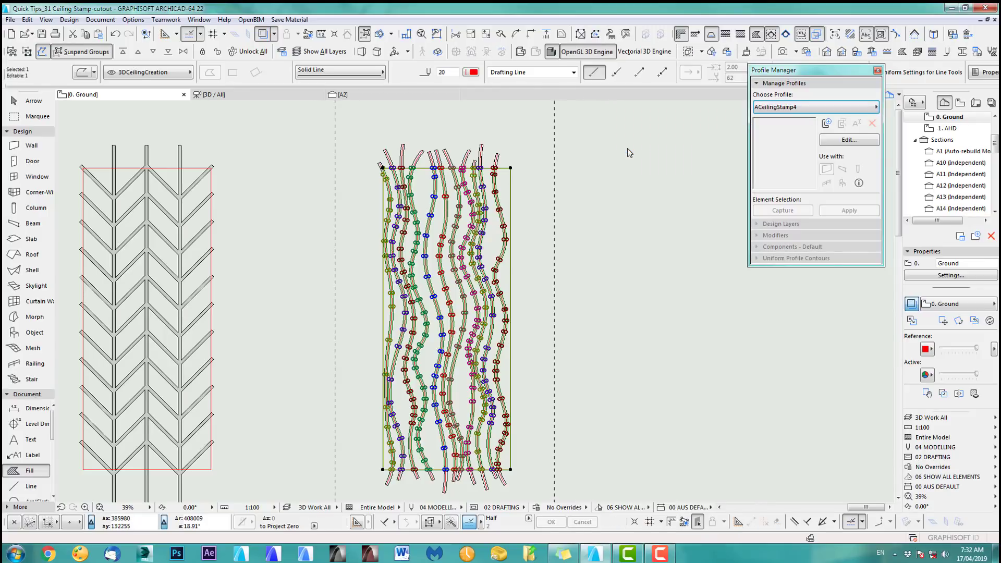
{"action": "left_click", "coordinate": [826, 123]}
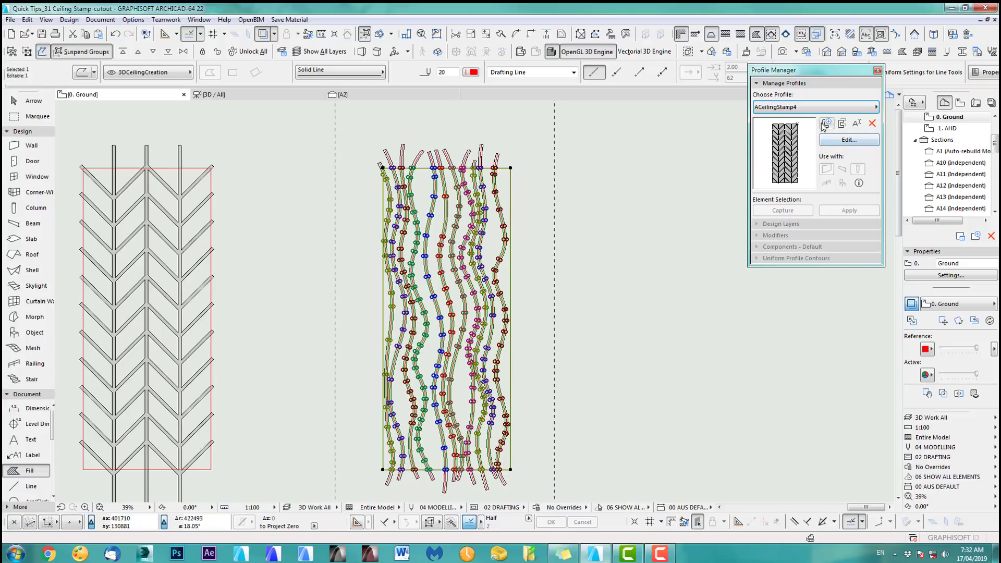
{"action": "left_click", "coordinate": [826, 123]}
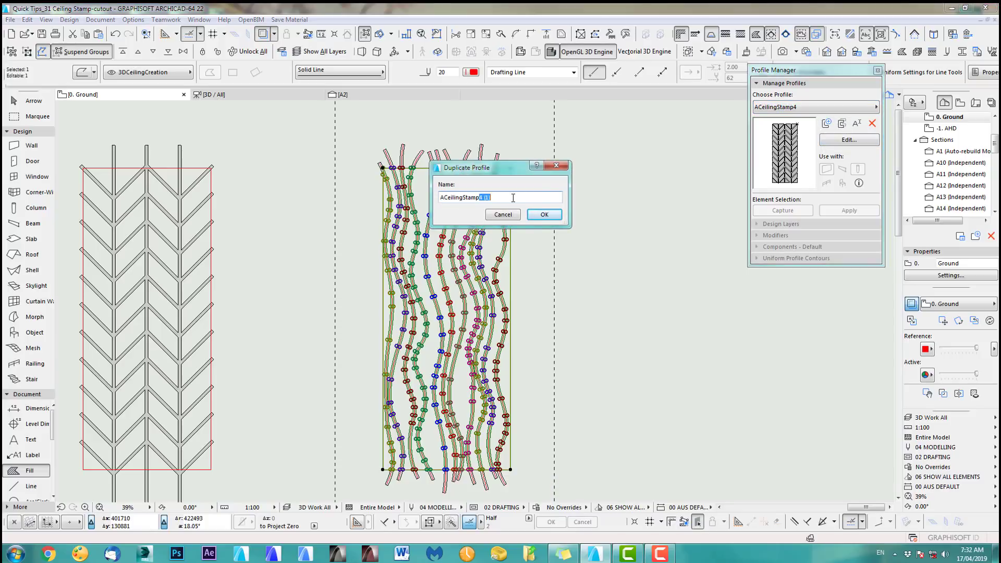
{"action": "left_click", "coordinate": [543, 214]}
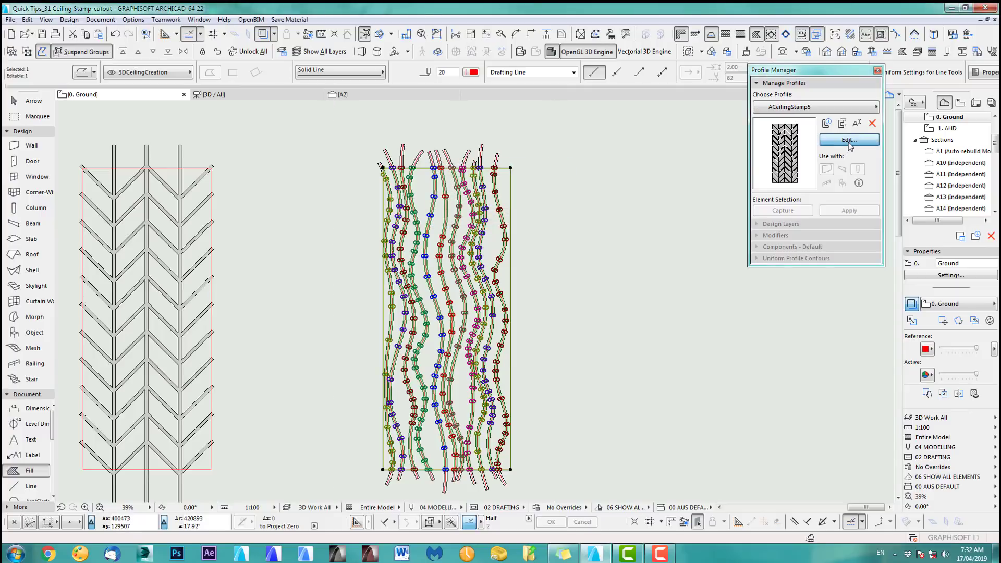
{"action": "left_click", "coordinate": [848, 140]}
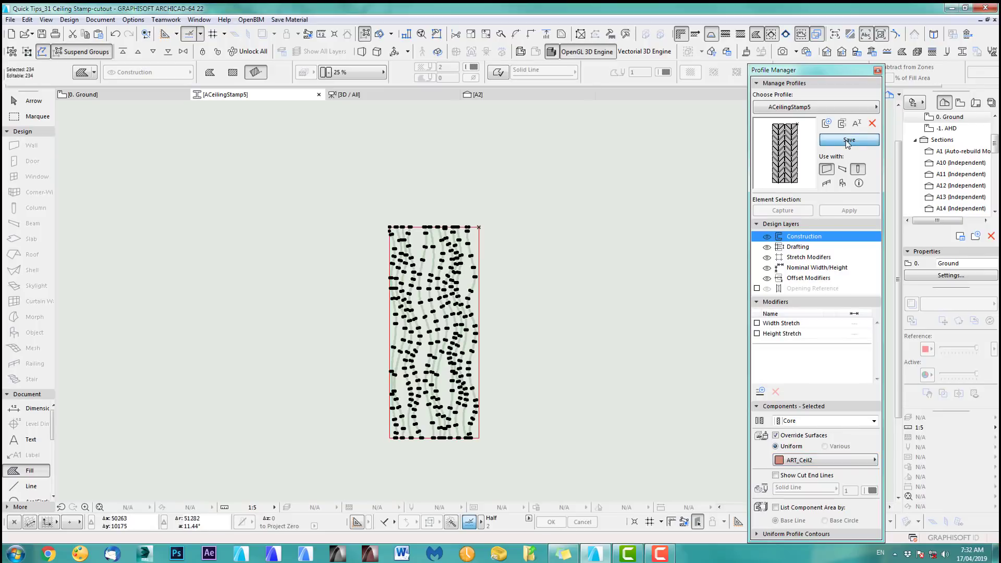
{"action": "left_click", "coordinate": [848, 139]}
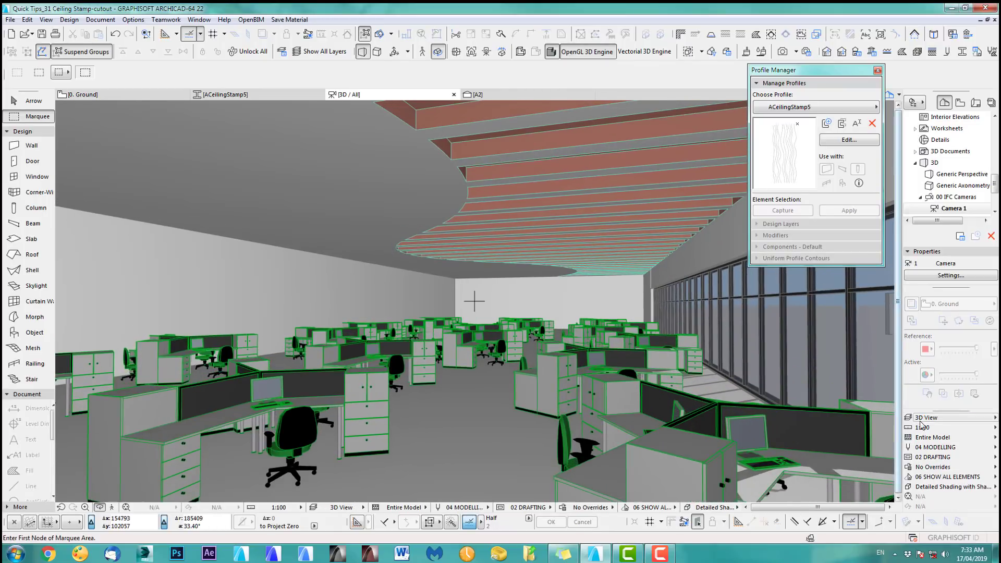
{"action": "mouse_move", "coordinate": [926, 418]}
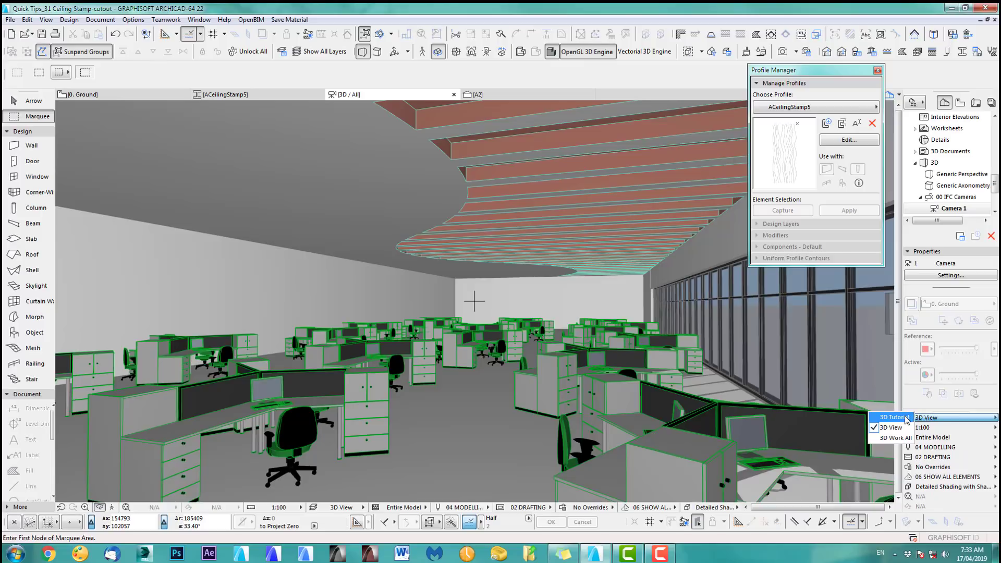
Hide the furniture and switch the stamp column's profile to ACeilingStamp2
{"action": "left_click", "coordinate": [893, 417]}
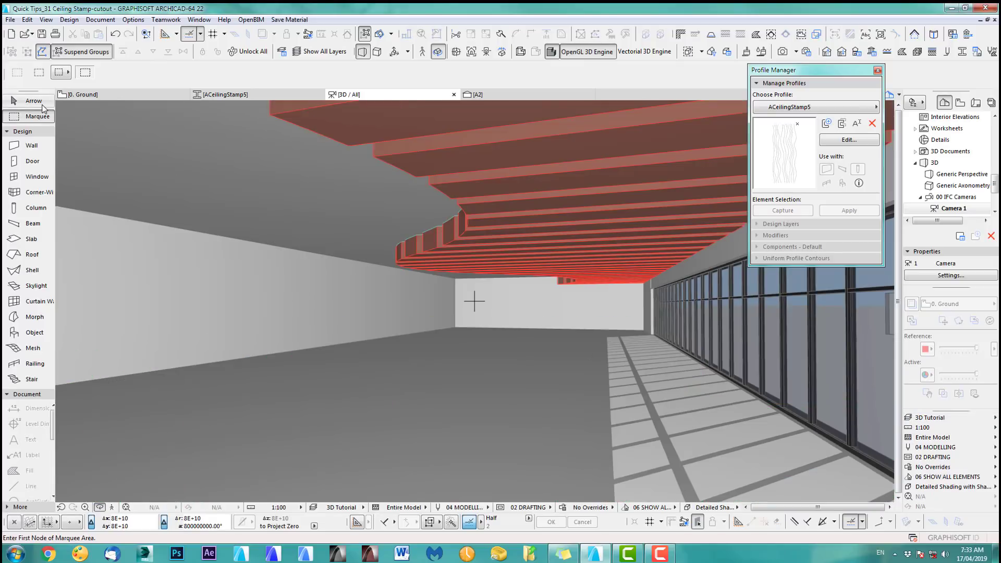
{"action": "left_click", "coordinate": [29, 101]}
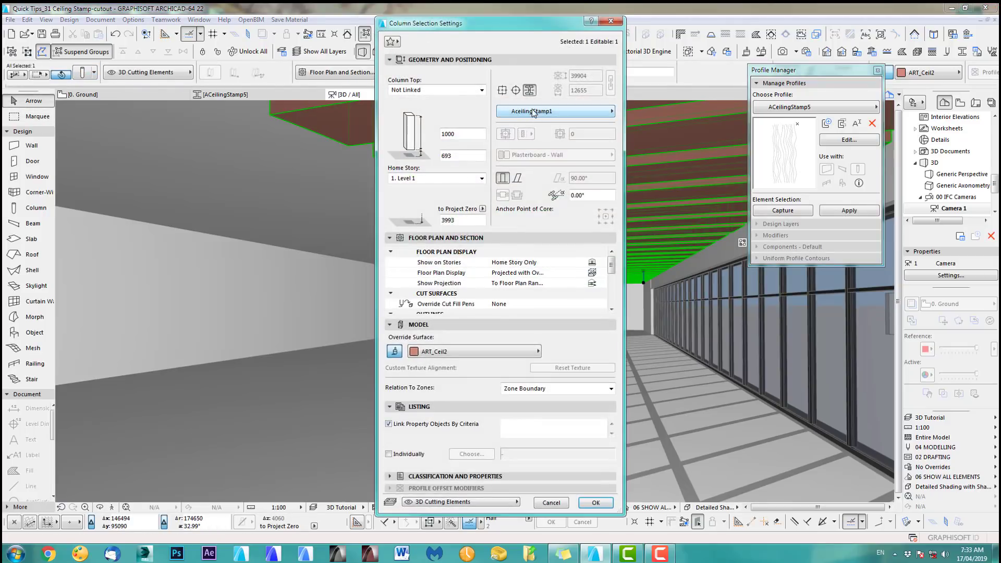
{"action": "left_click", "coordinate": [554, 111]}
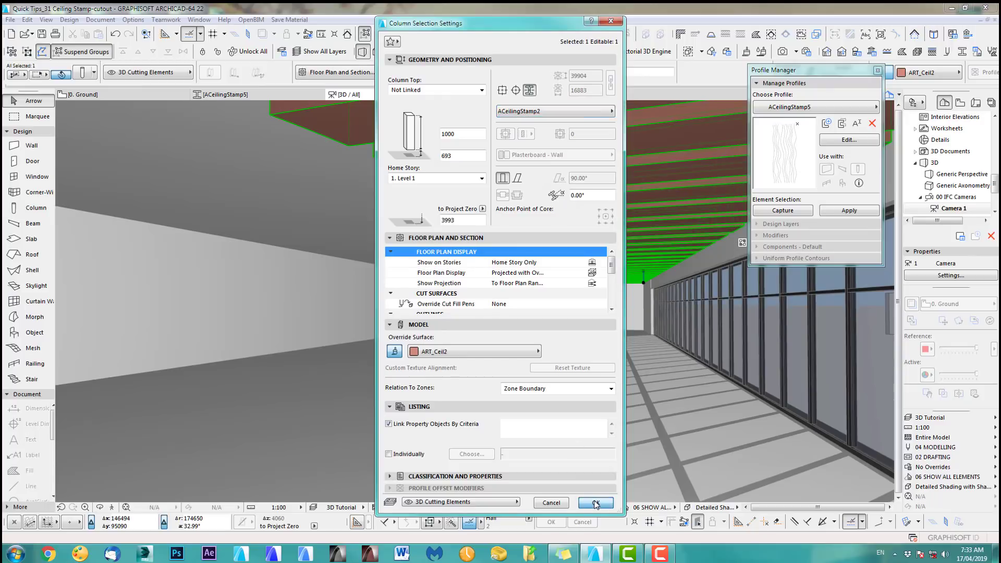
{"action": "left_click", "coordinate": [596, 502]}
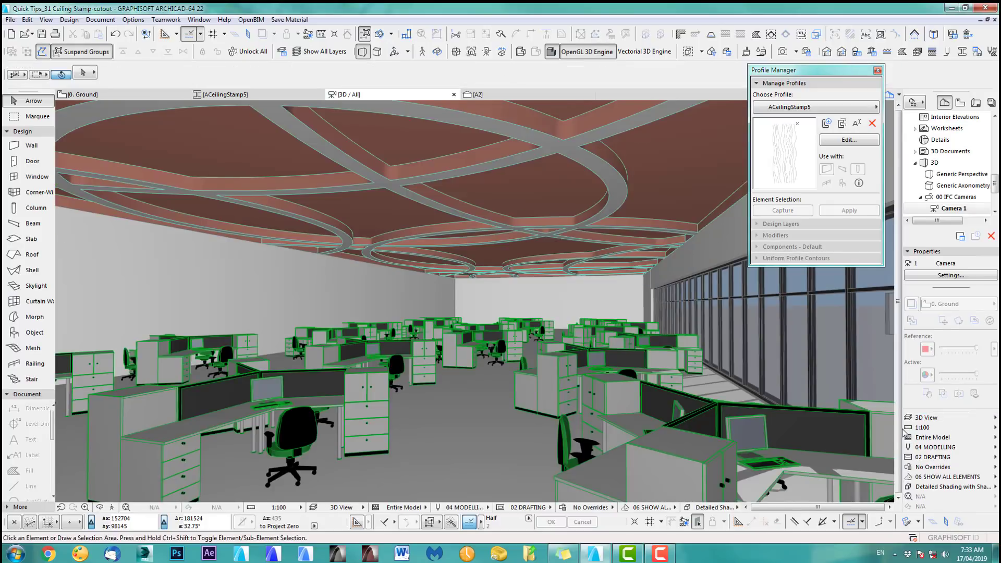
{"action": "mouse_move", "coordinate": [344, 319]}
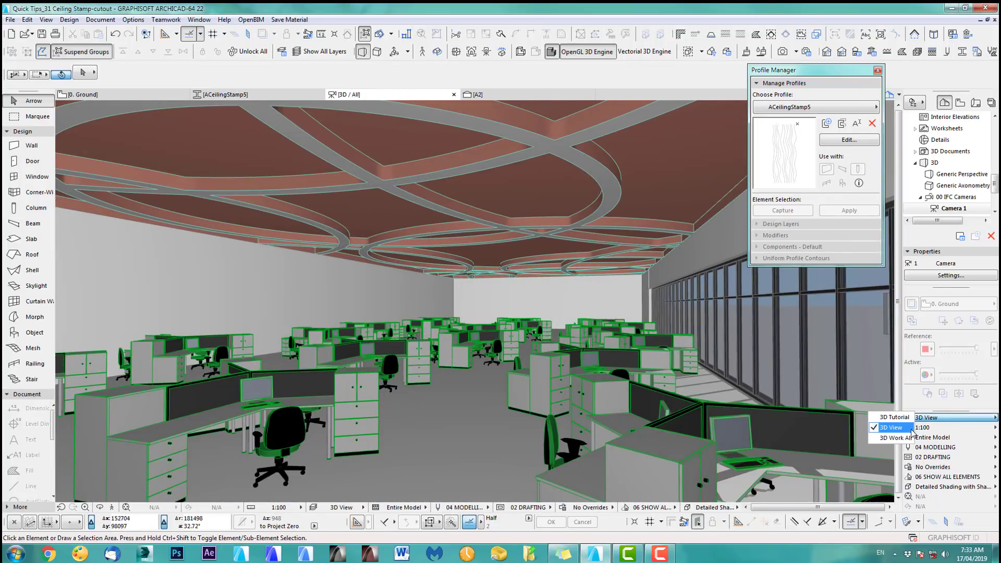
Hide the furniture and apply the ACeilingStamp3 profile to the ceiling stamp column
{"action": "left_click", "coordinate": [889, 417]}
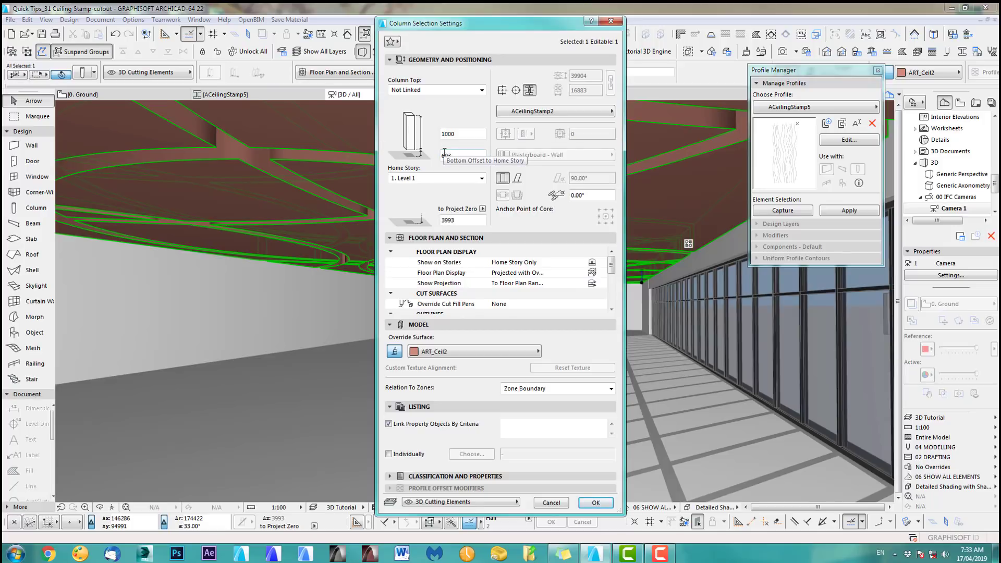
{"action": "left_click", "coordinate": [552, 111]}
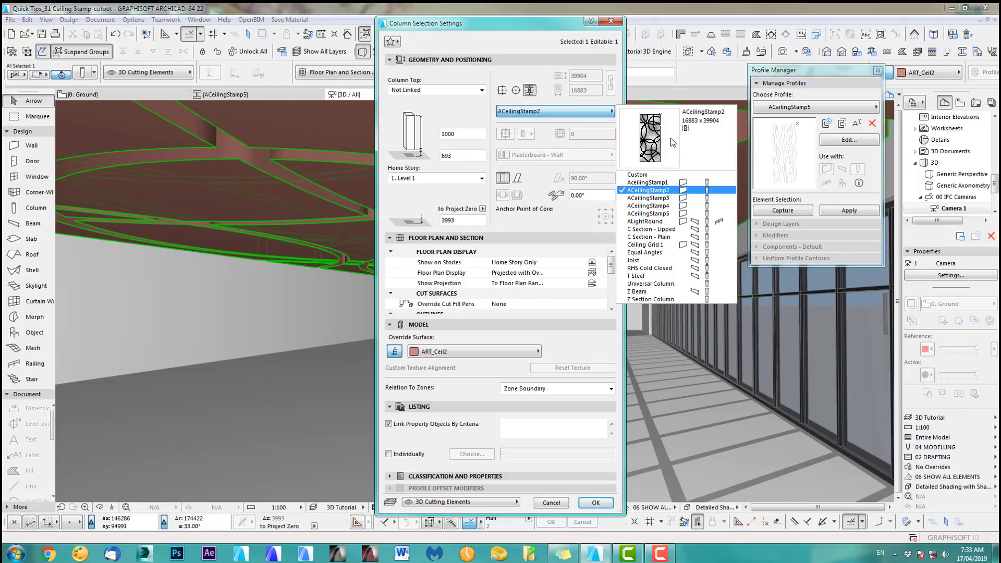
{"action": "left_click", "coordinate": [649, 198]}
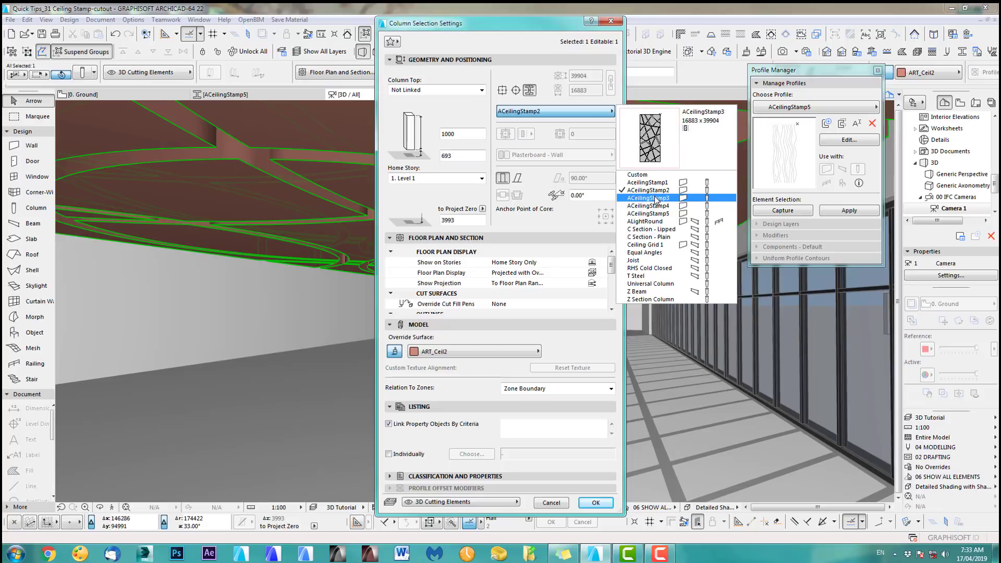
{"action": "left_click", "coordinate": [648, 197]}
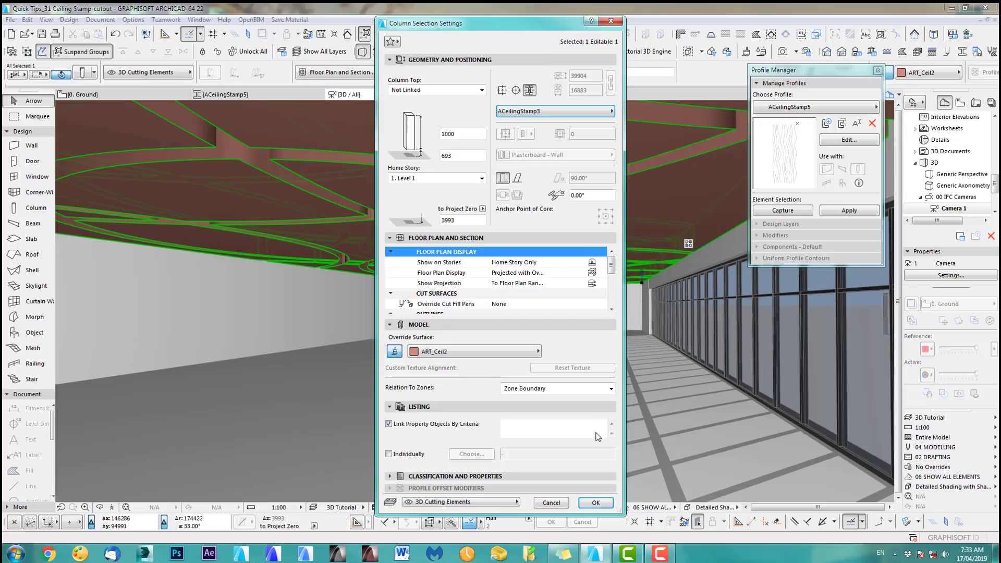
{"action": "left_click", "coordinate": [594, 503]}
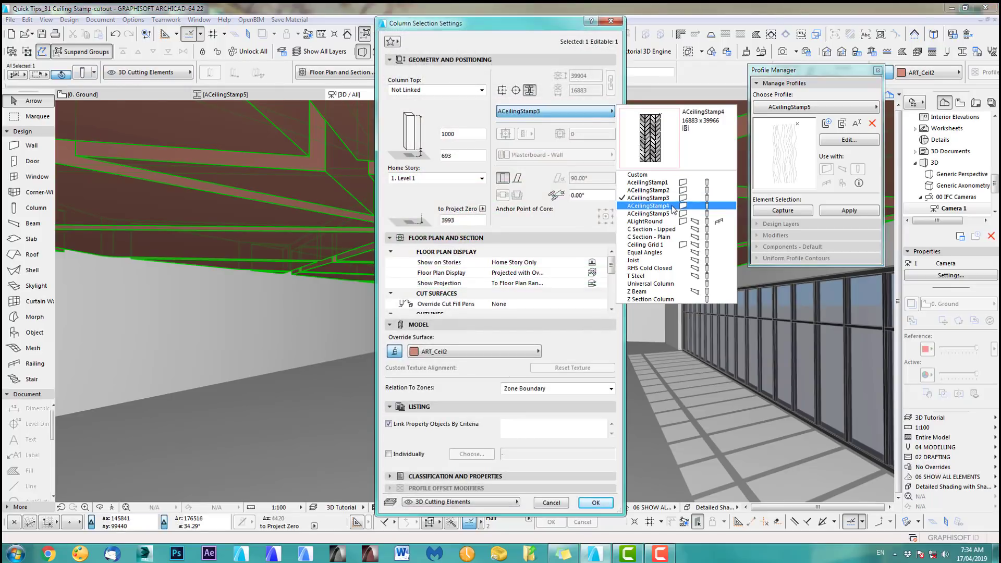
Try ACeilingStamp4, then settle the stamp column on the wavy ACeilingStamp5 profile
{"action": "left_click", "coordinate": [594, 502]}
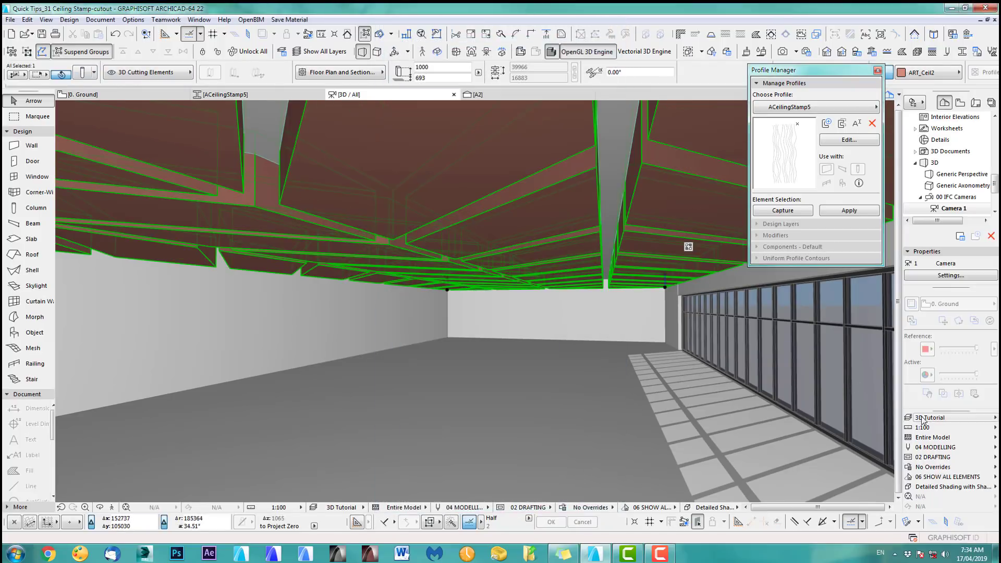
{"action": "left_click", "coordinate": [932, 417]}
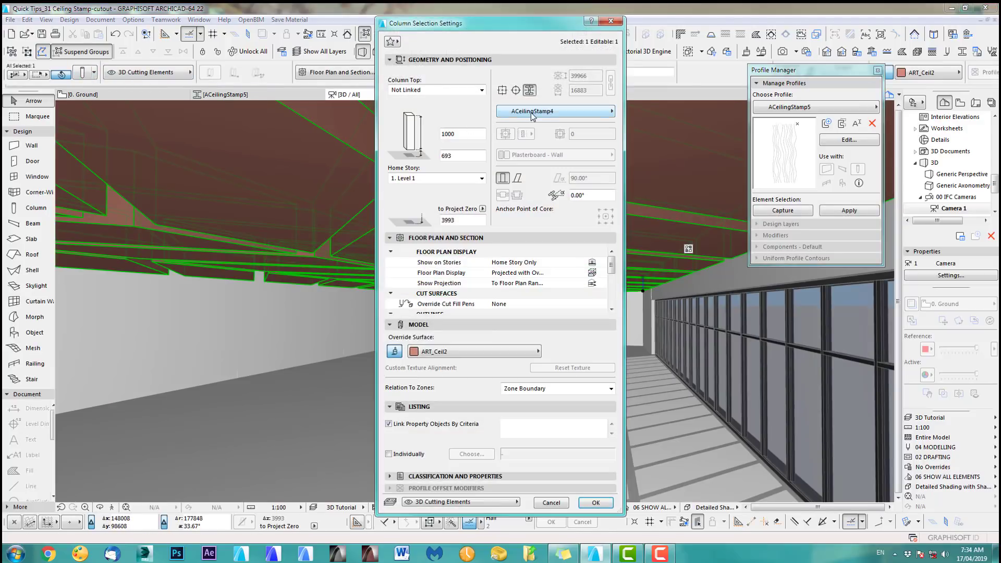
{"action": "left_click", "coordinate": [533, 111]}
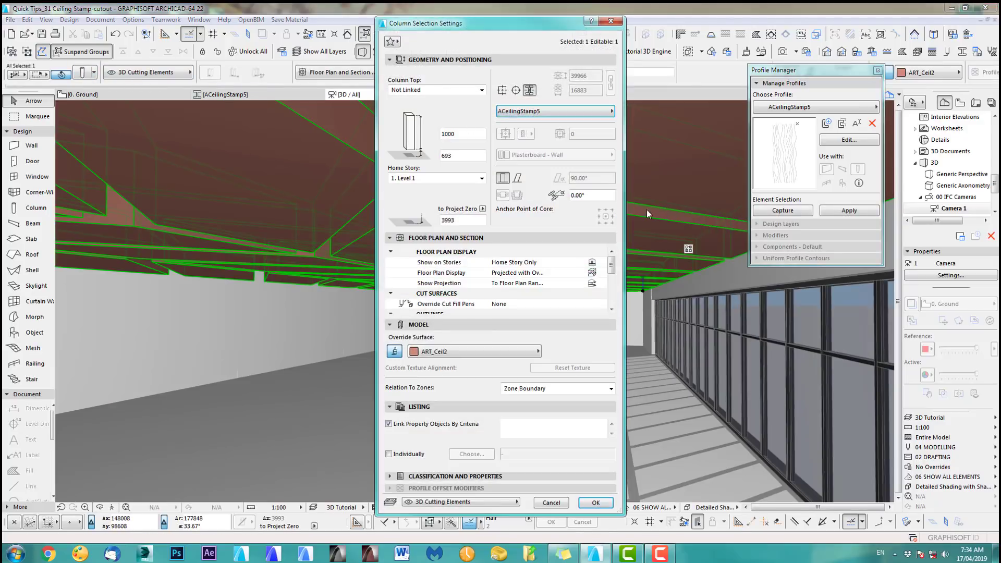
{"action": "left_click", "coordinate": [595, 502]}
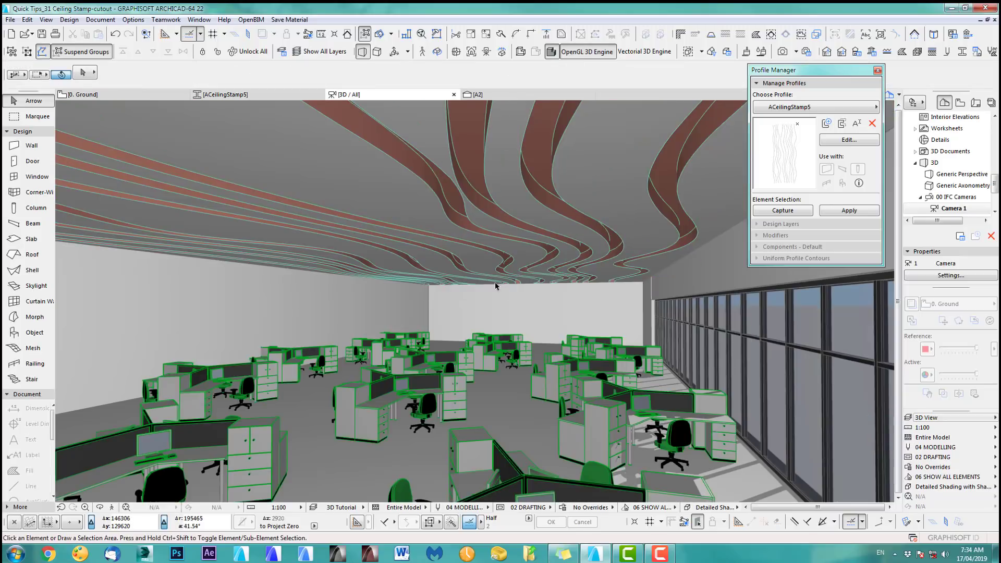
{"action": "left_click_drag", "start_coordinate": [495, 286], "coordinate": [527, 264]}
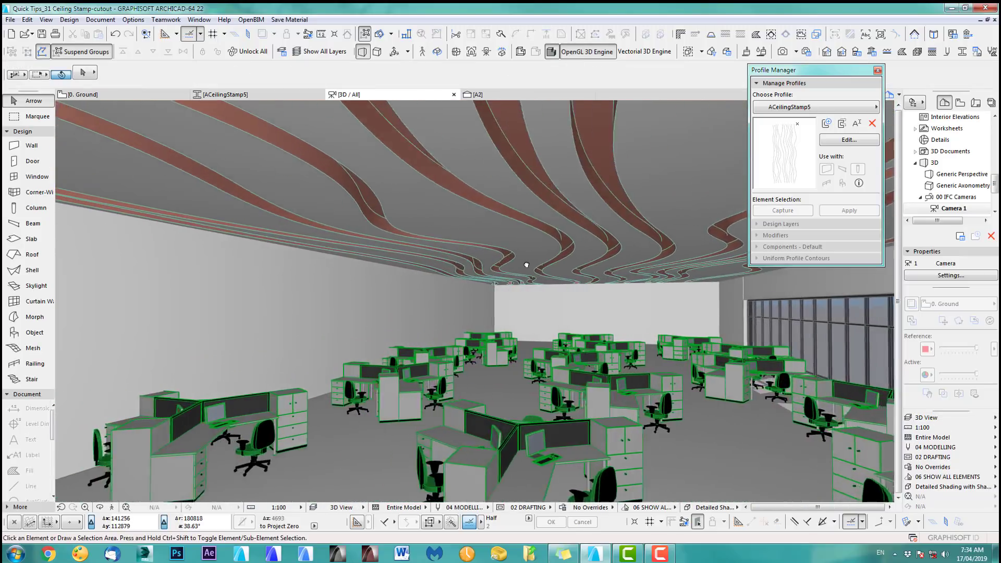